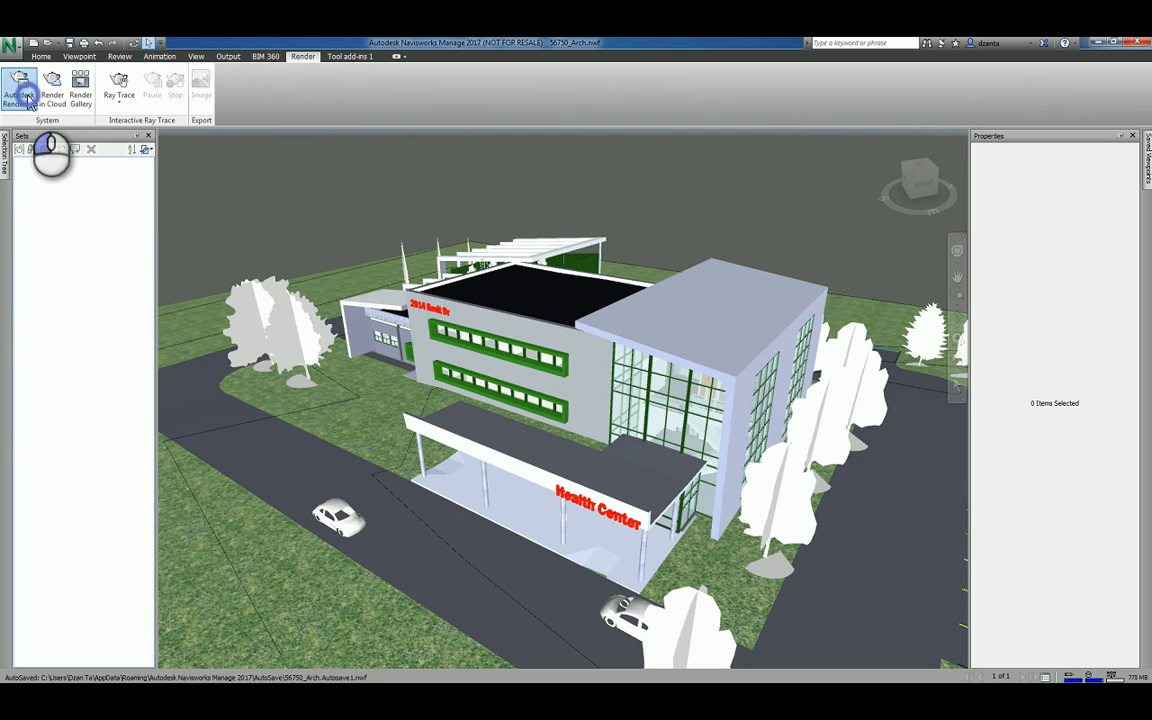
Open the Autodesk Rendering window from the Render tab
click(18, 88)
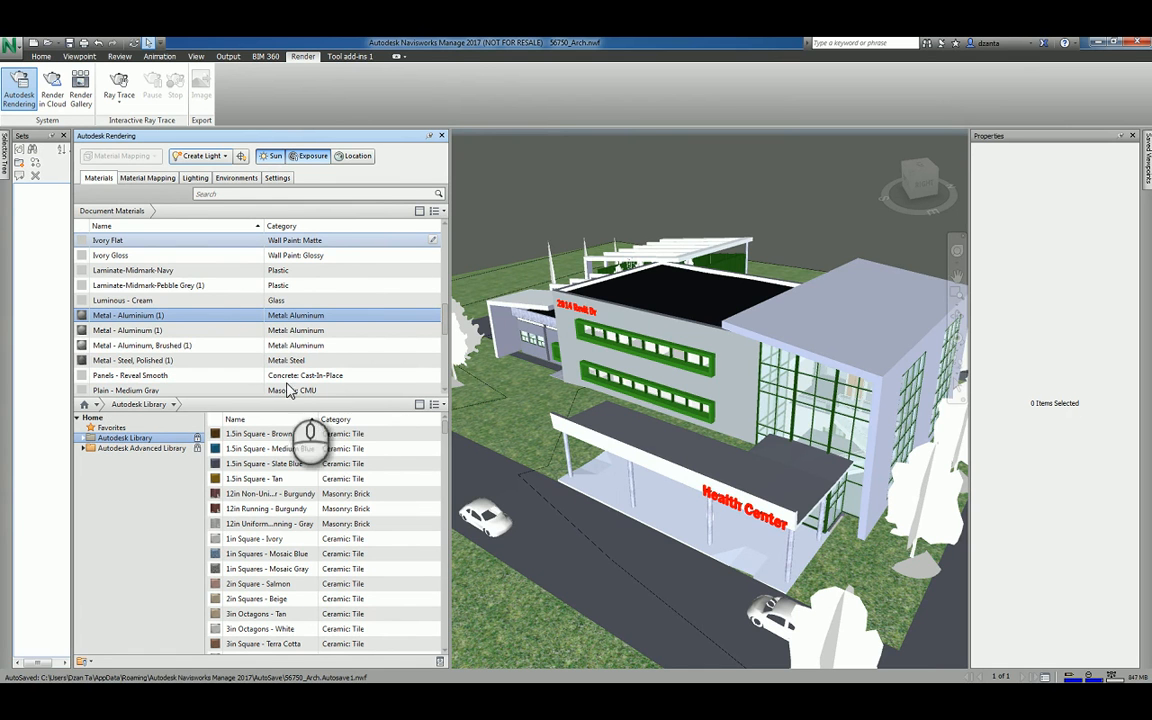
mouse_move(330, 375)
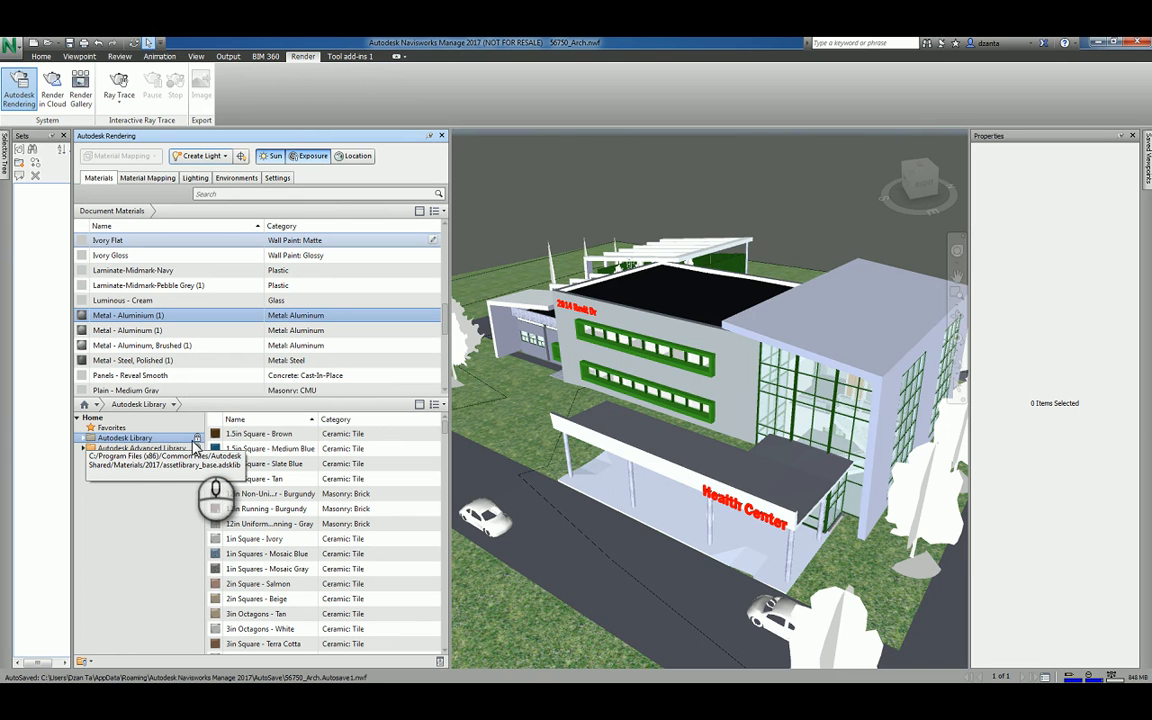
mouse_move(147, 445)
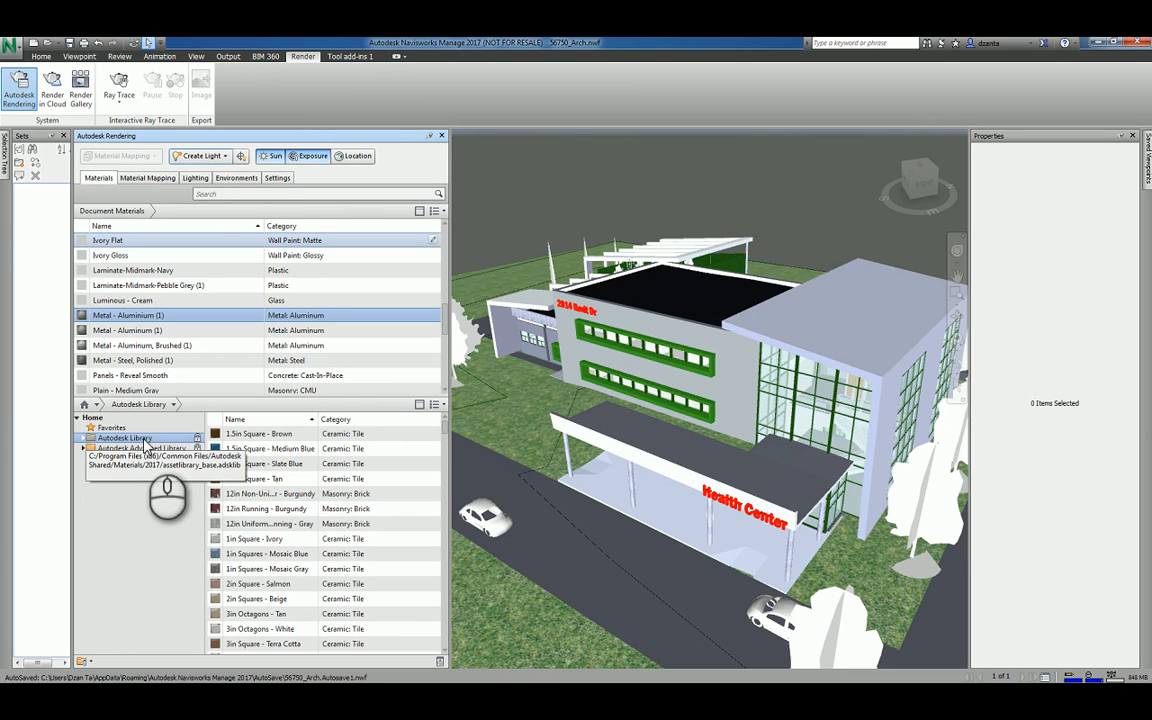
mouse_move(165, 525)
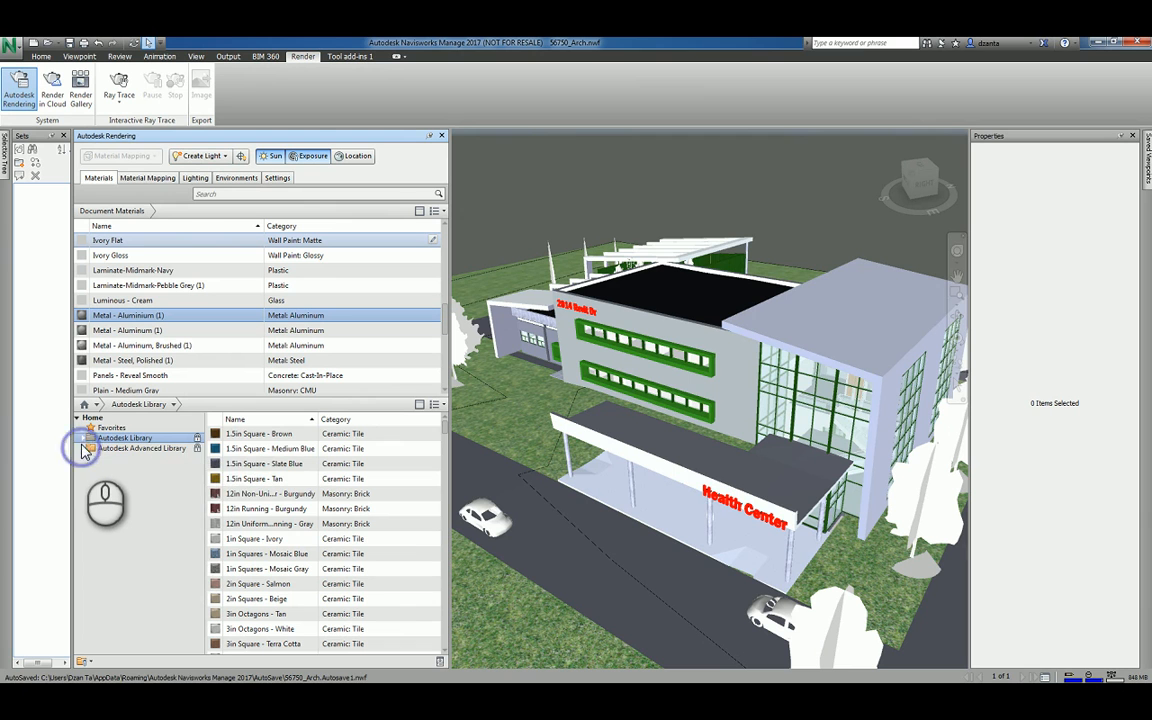
mouse_move(95, 447)
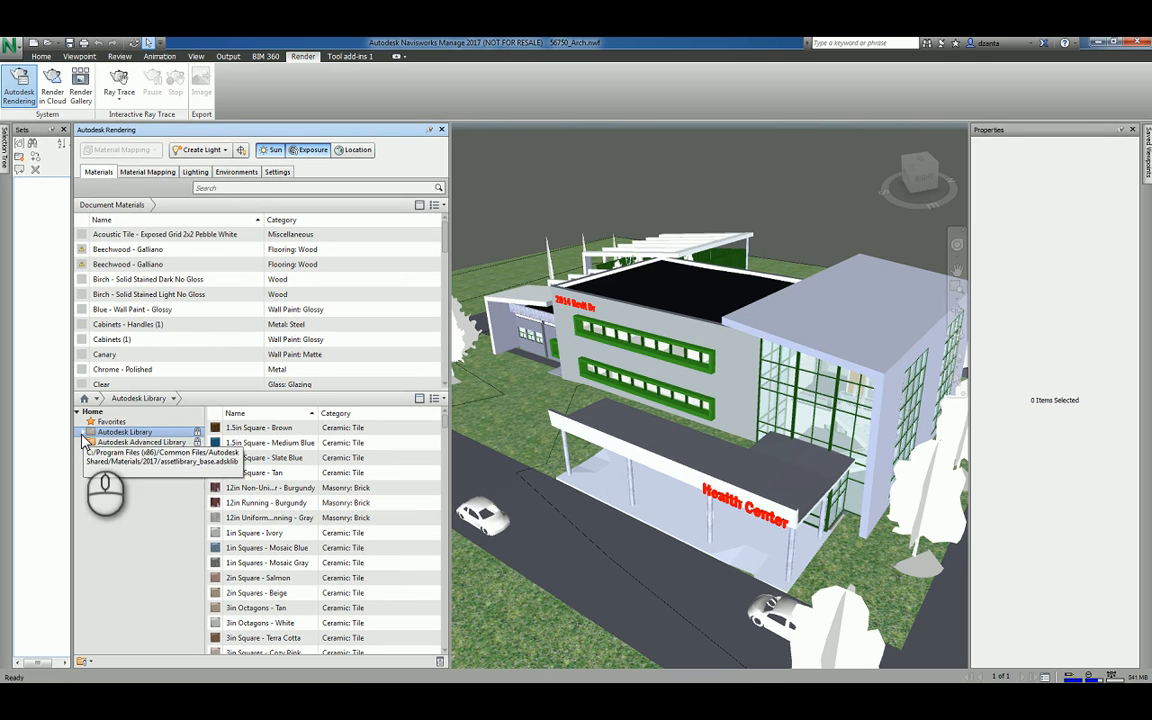
click(83, 432)
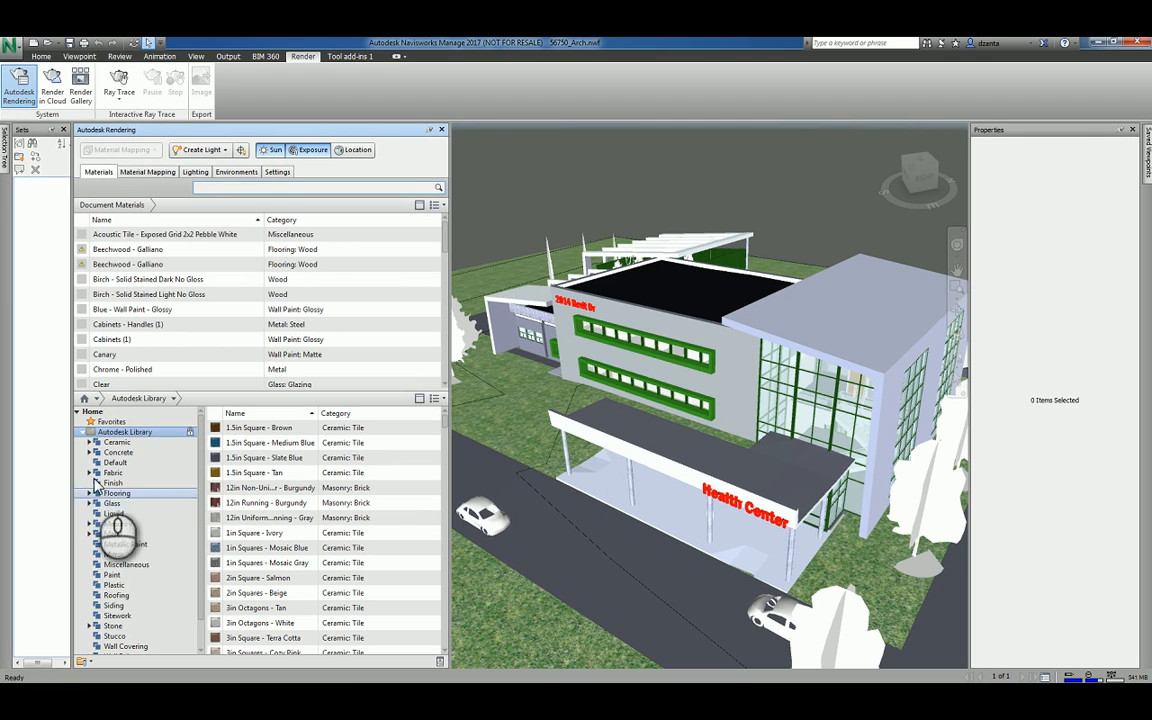
click(90, 472)
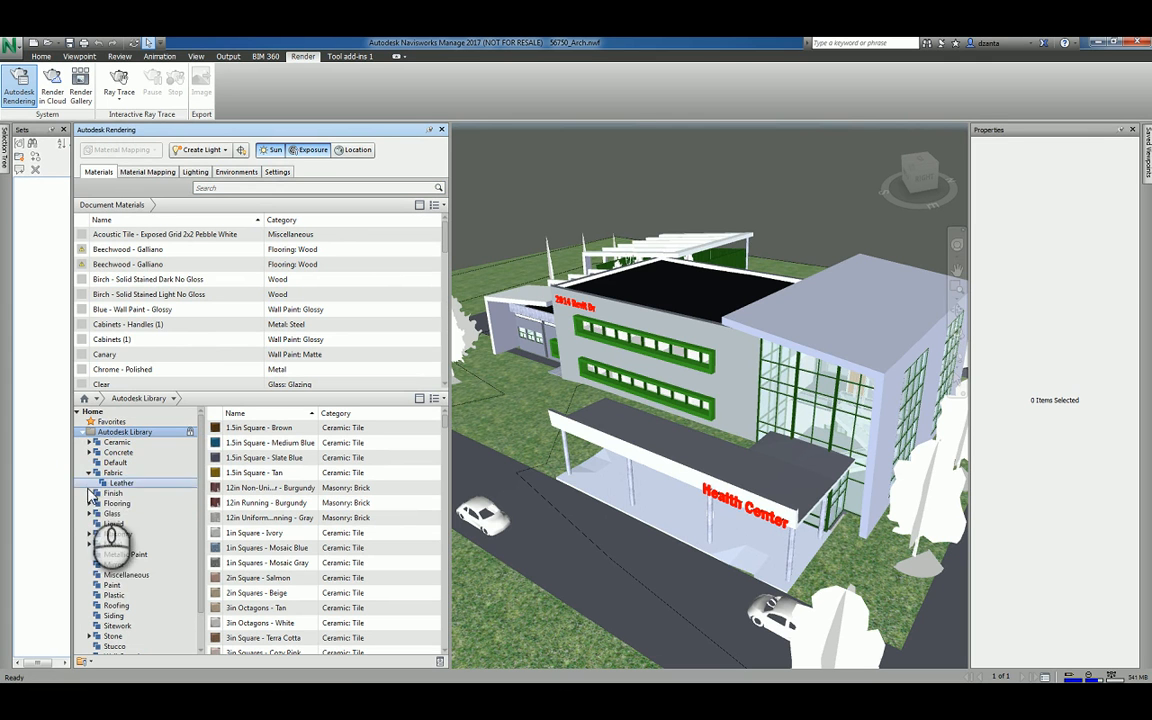
click(88, 503)
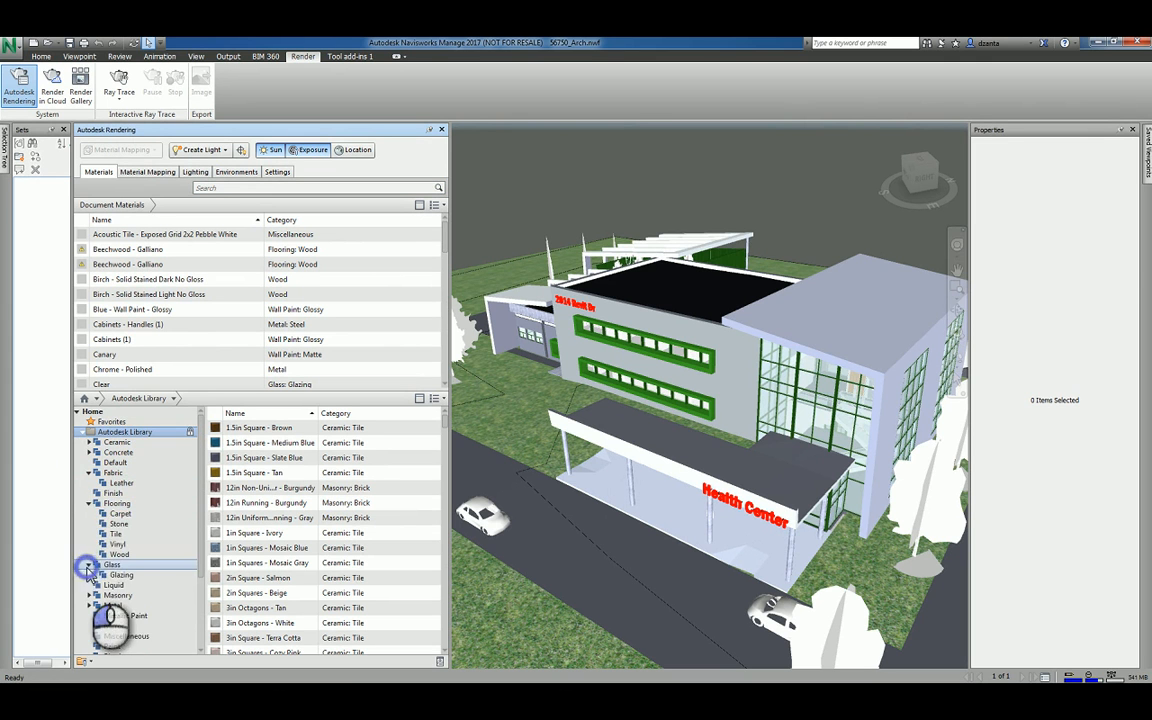
click(141, 442)
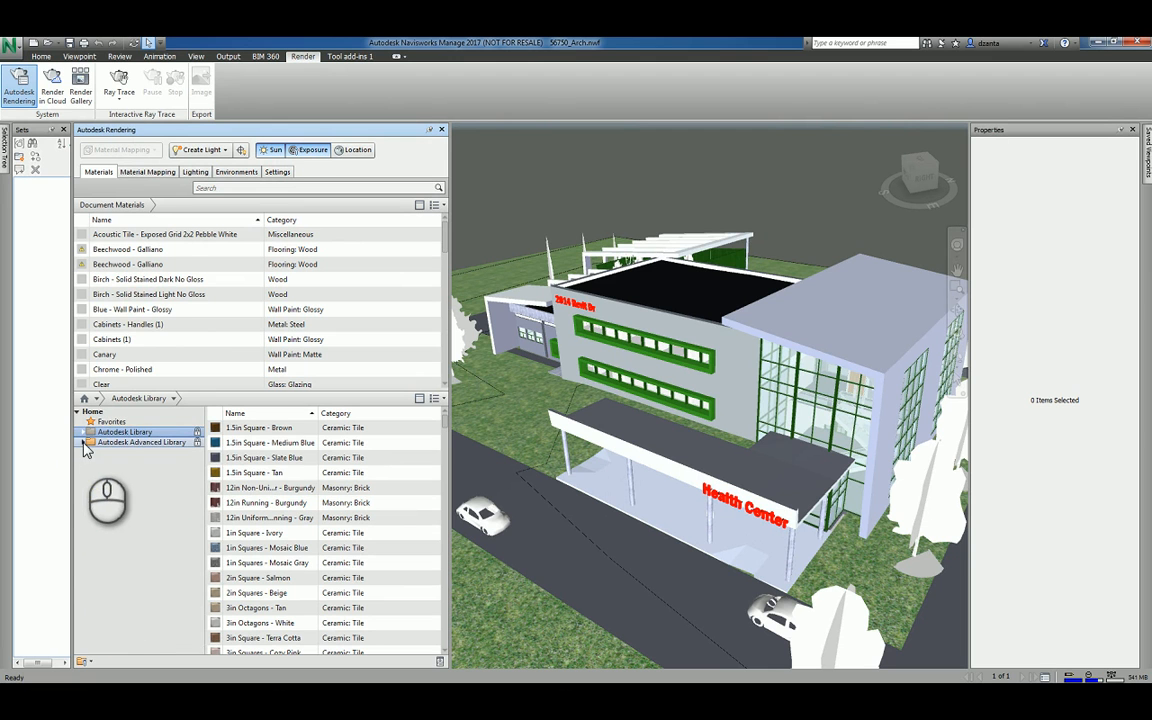
click(83, 442)
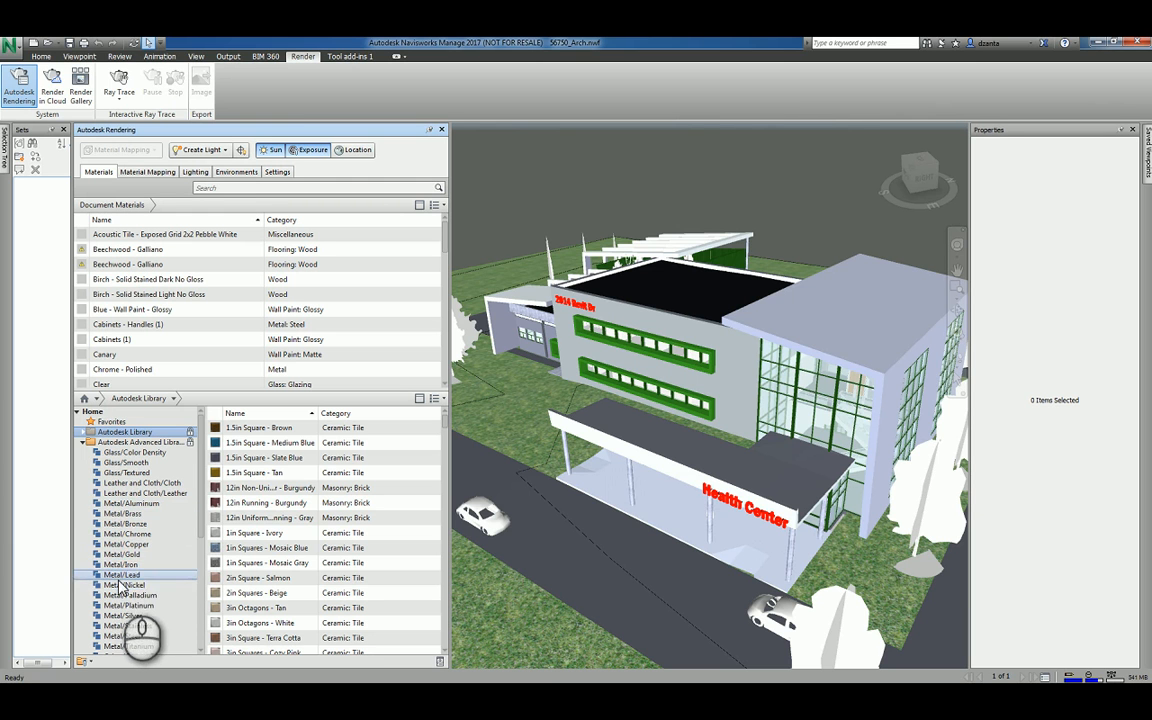
click(83, 442)
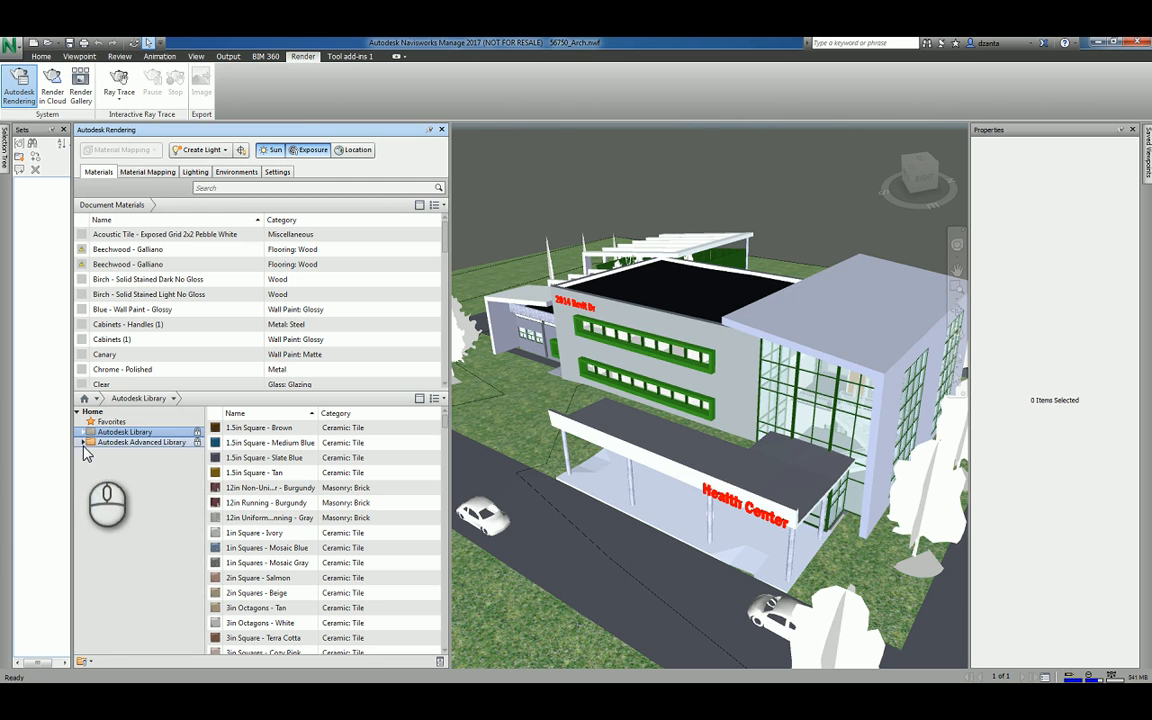
mouse_move(675, 285)
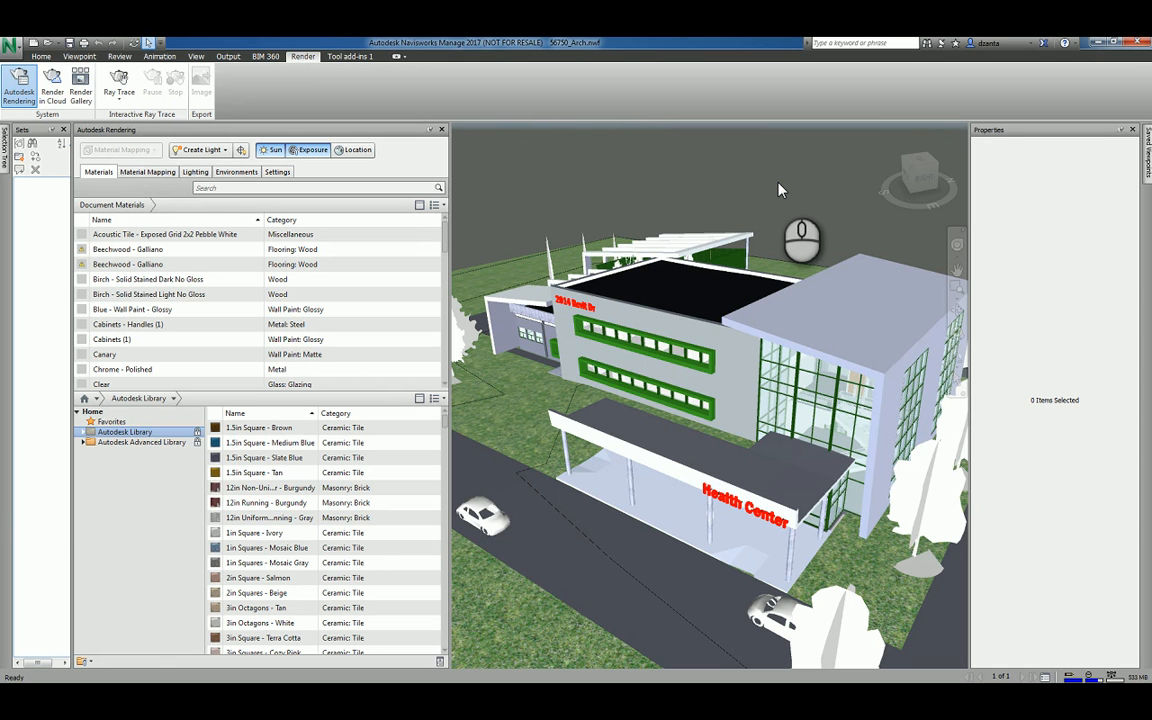
mouse_move(789, 187)
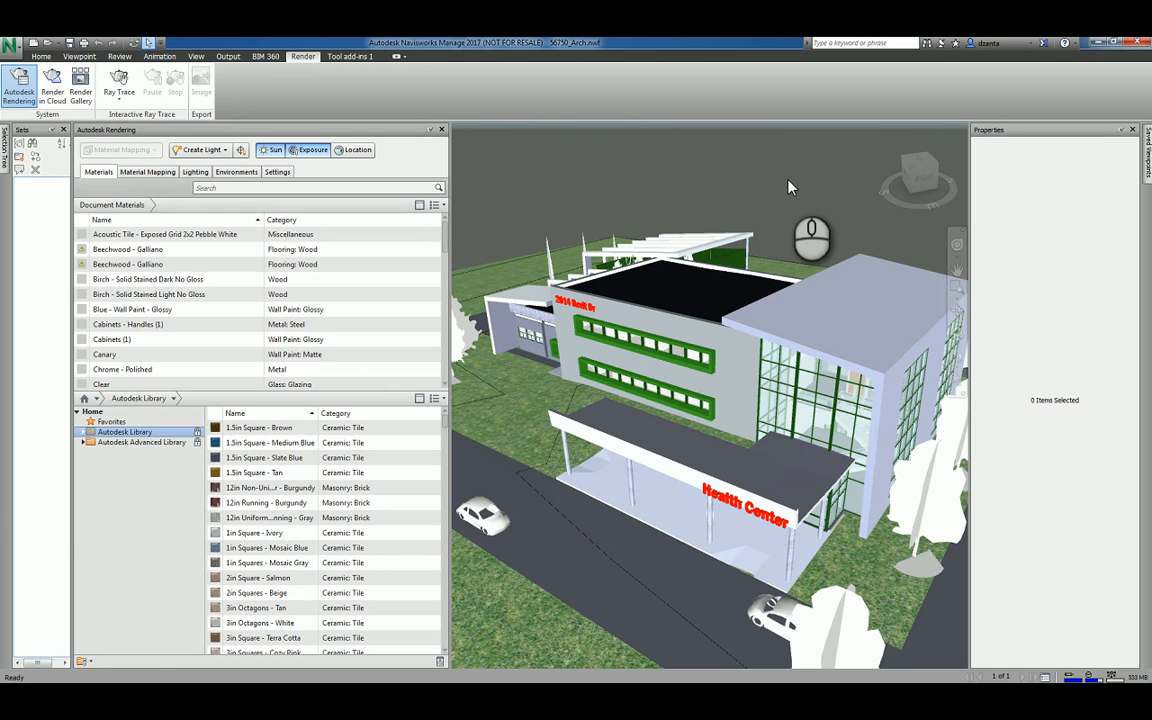
mouse_move(723, 190)
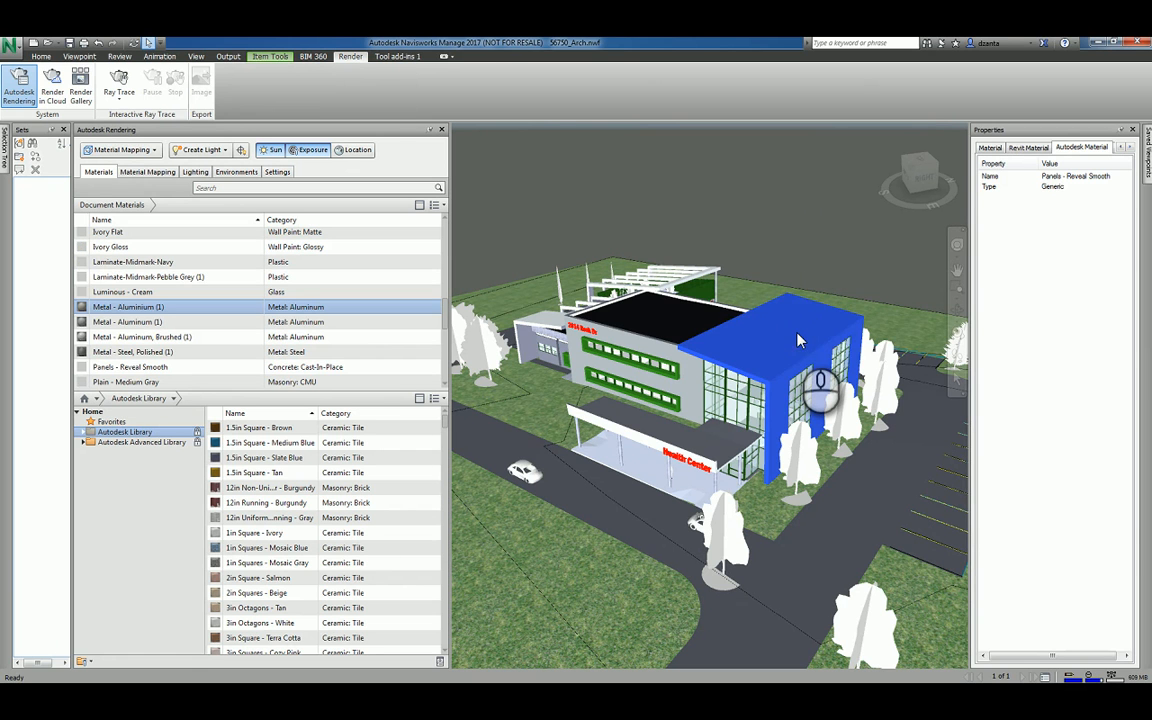
mouse_move(800, 340)
text(roof)
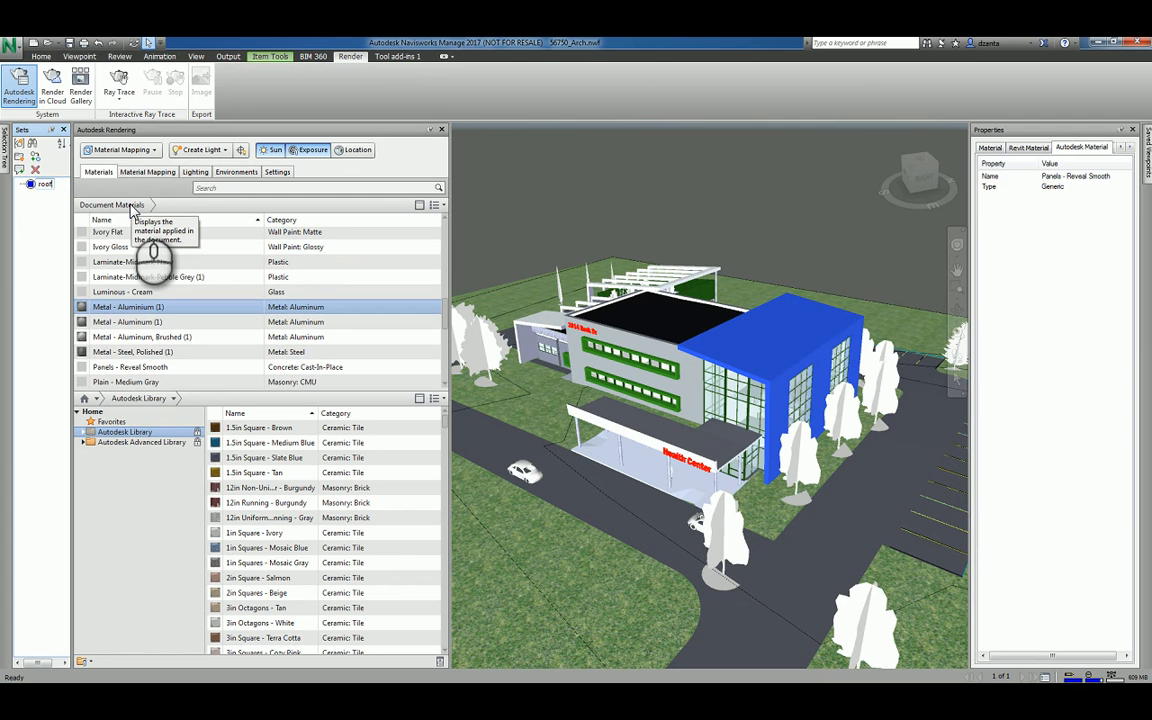
mouse_move(783, 223)
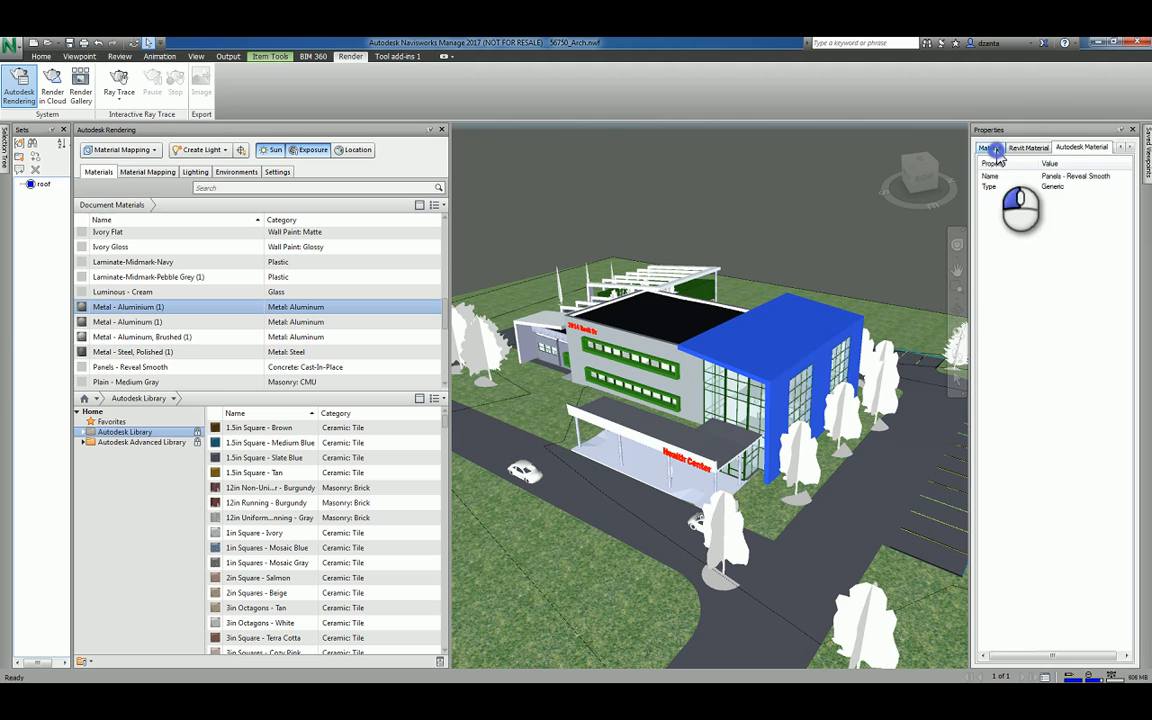
Browse the tall block's Material, Revit Material, Autodesk Material and Element ID (539217) properties
click(989, 147)
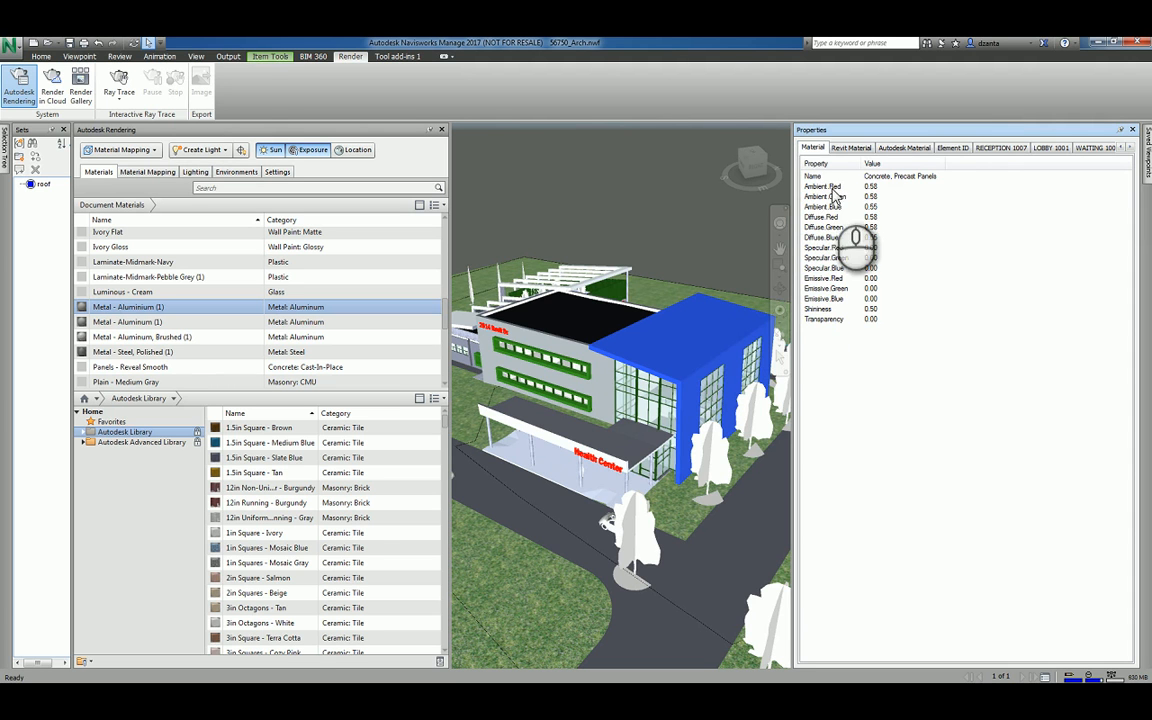
click(851, 147)
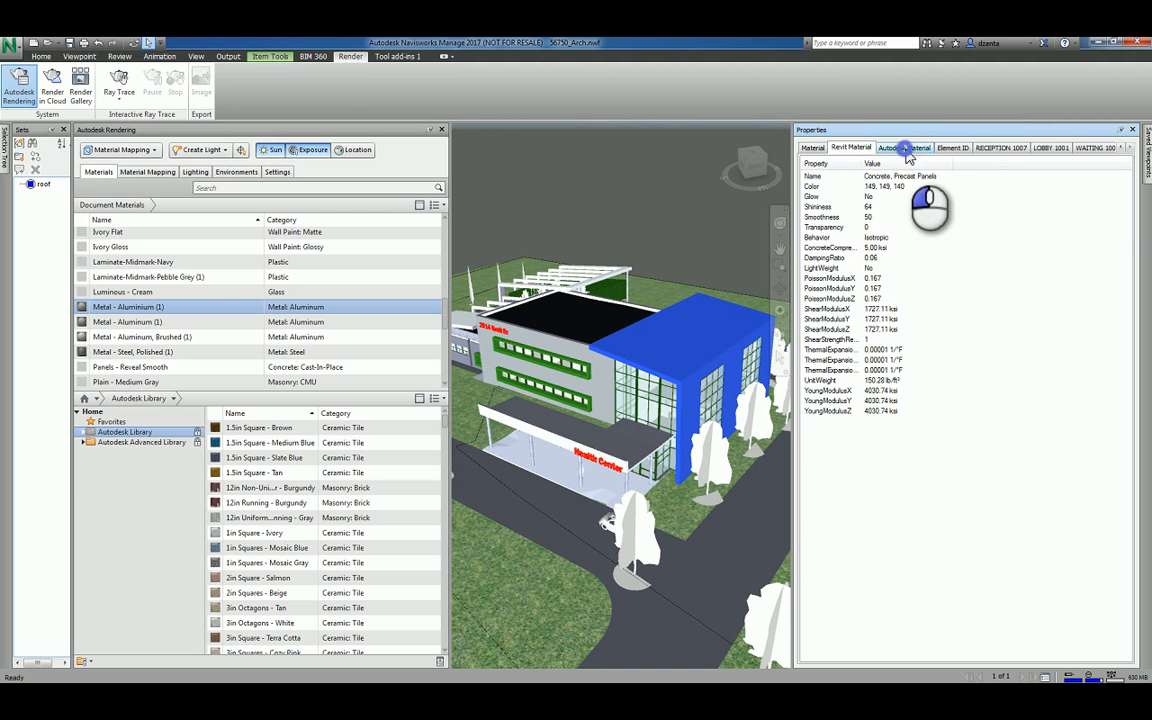
click(903, 147)
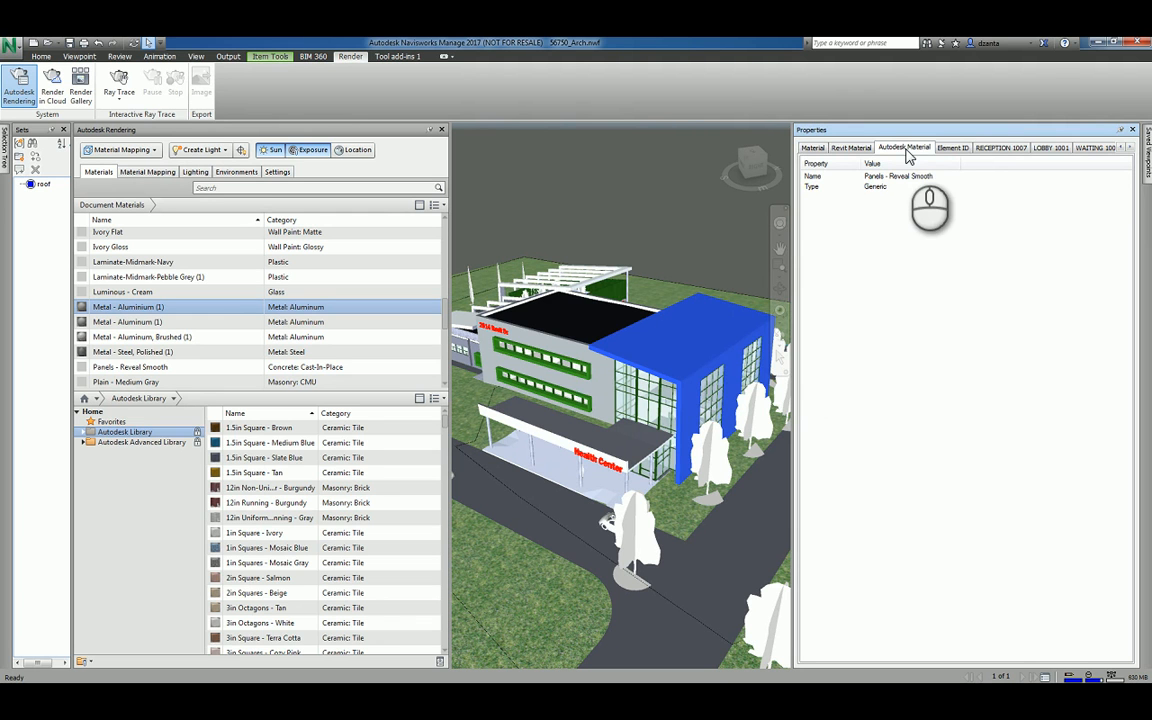
click(951, 147)
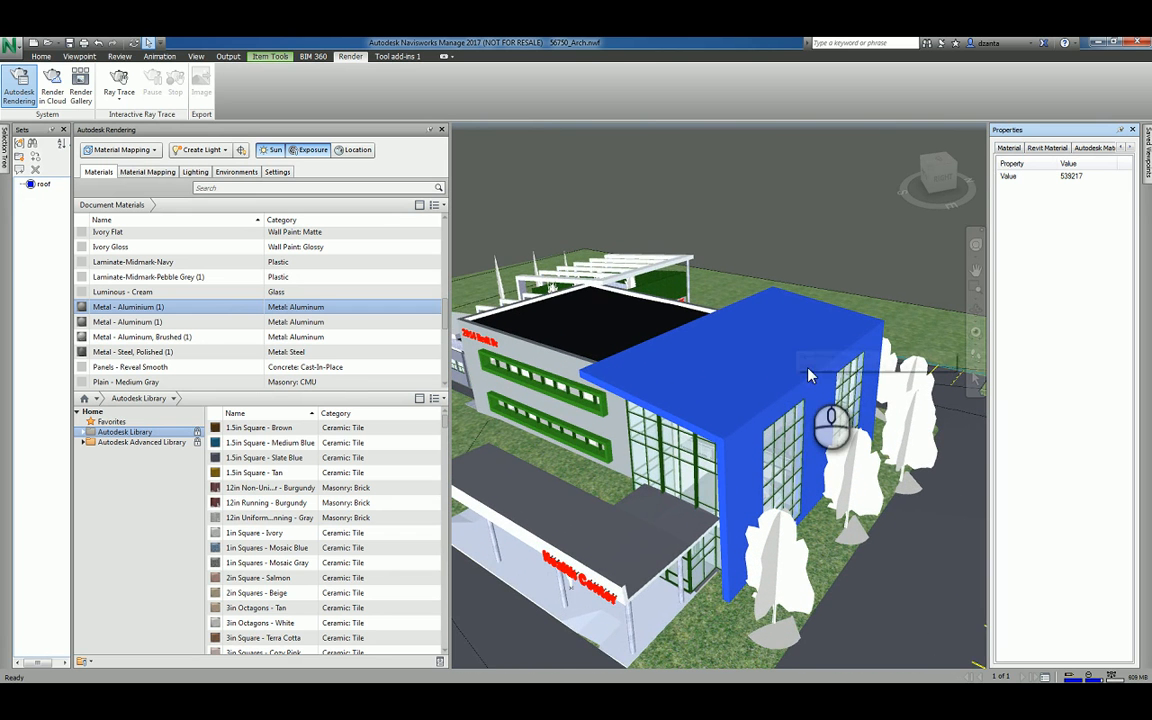
Orbit the model and collapse the Flooring library category
drag(810, 375, 635, 365)
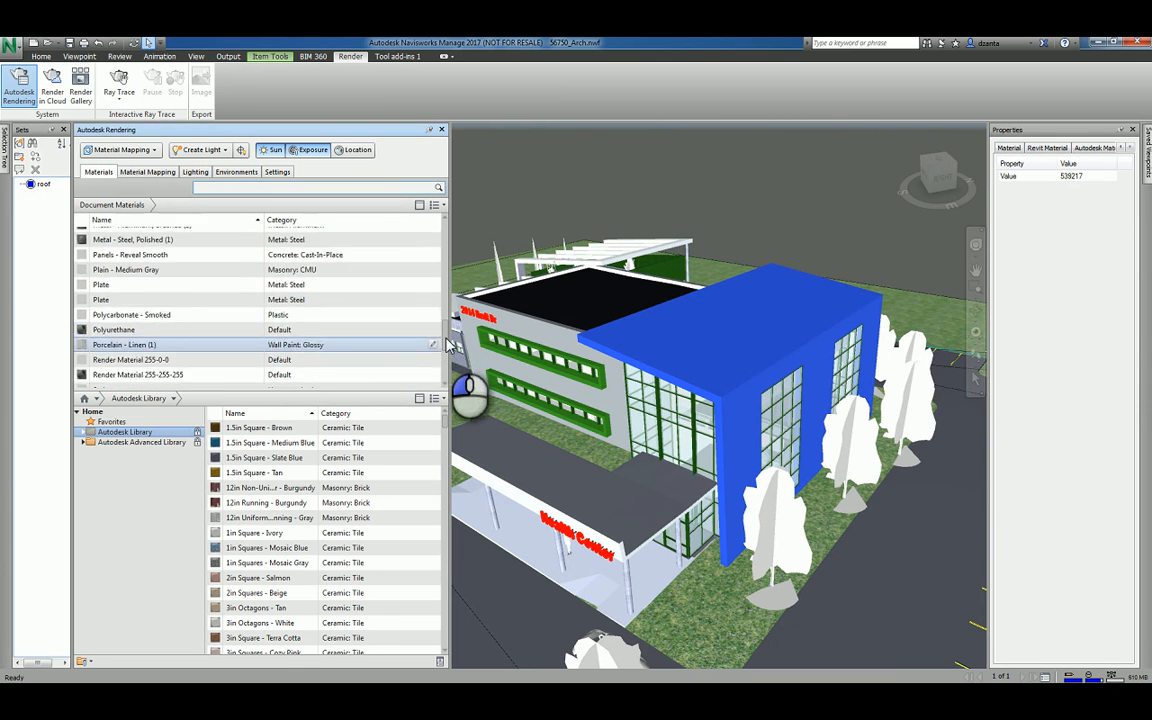
scroll(down, 3)
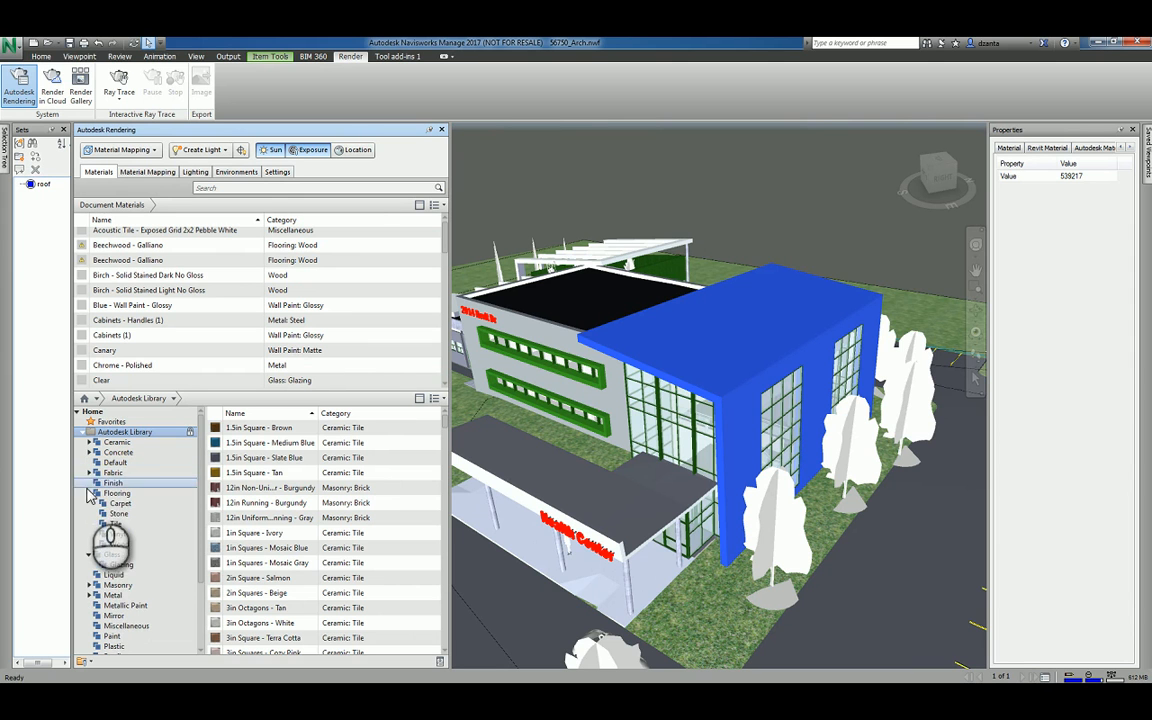
click(90, 492)
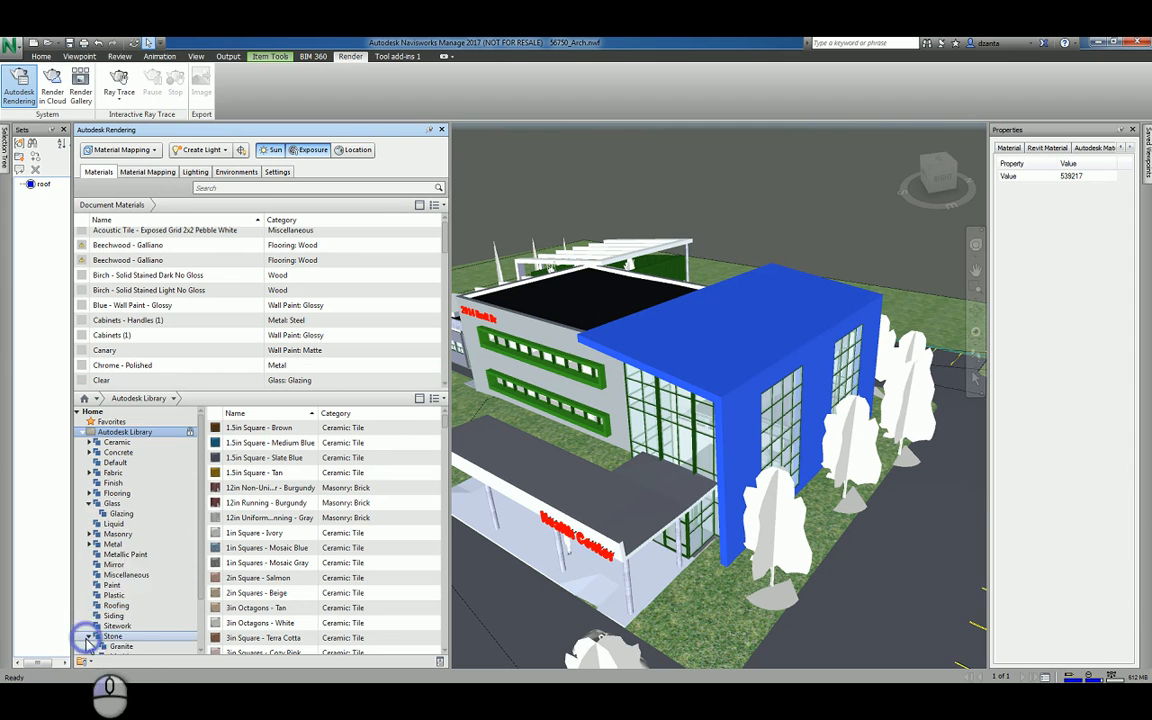
Expand Stone > Marble in the library and preview the Rose marble
click(88, 636)
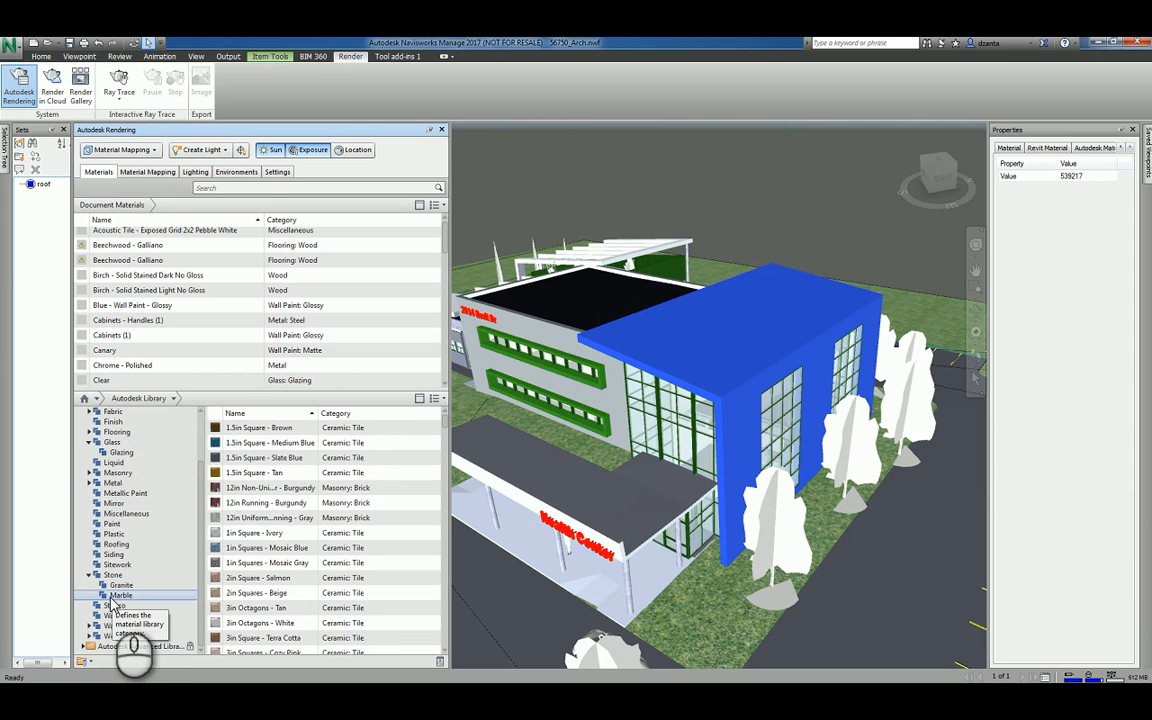
click(120, 595)
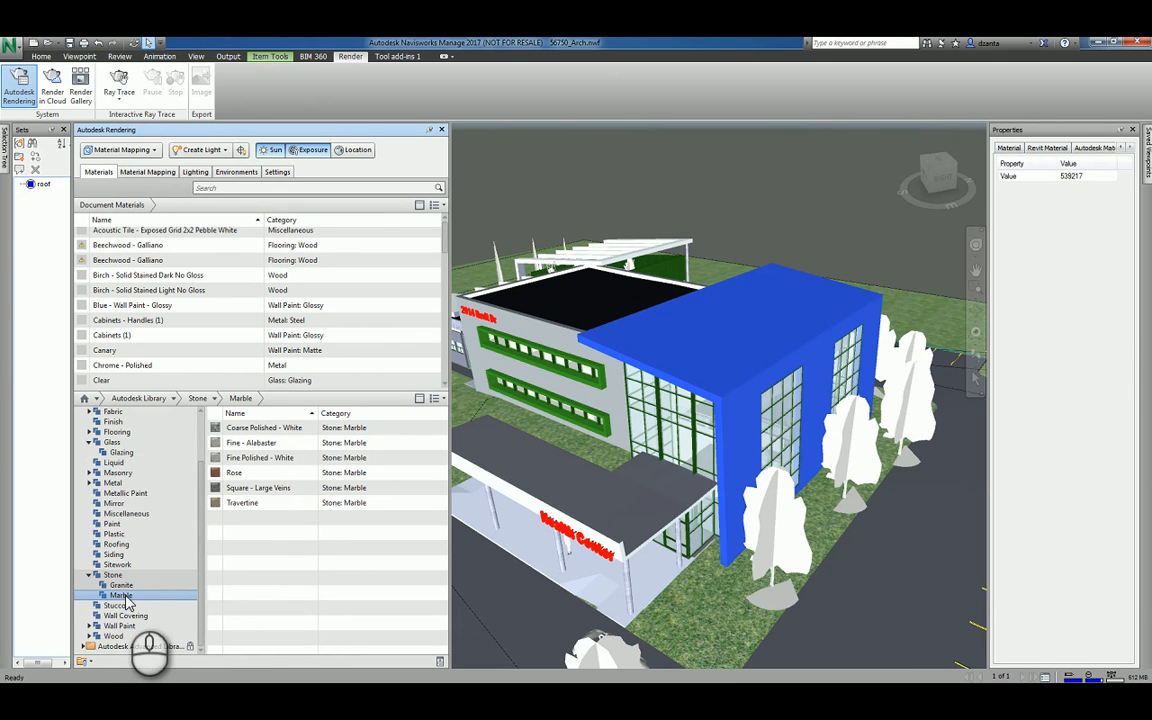
mouse_move(120, 595)
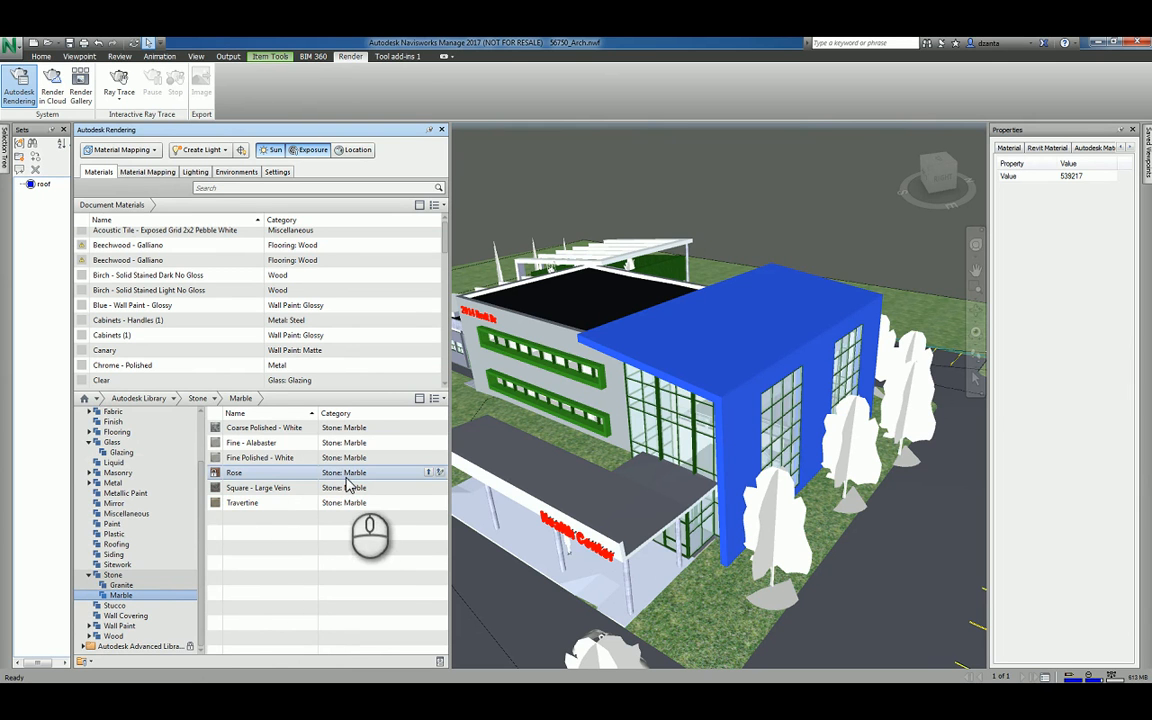
mouse_move(121, 595)
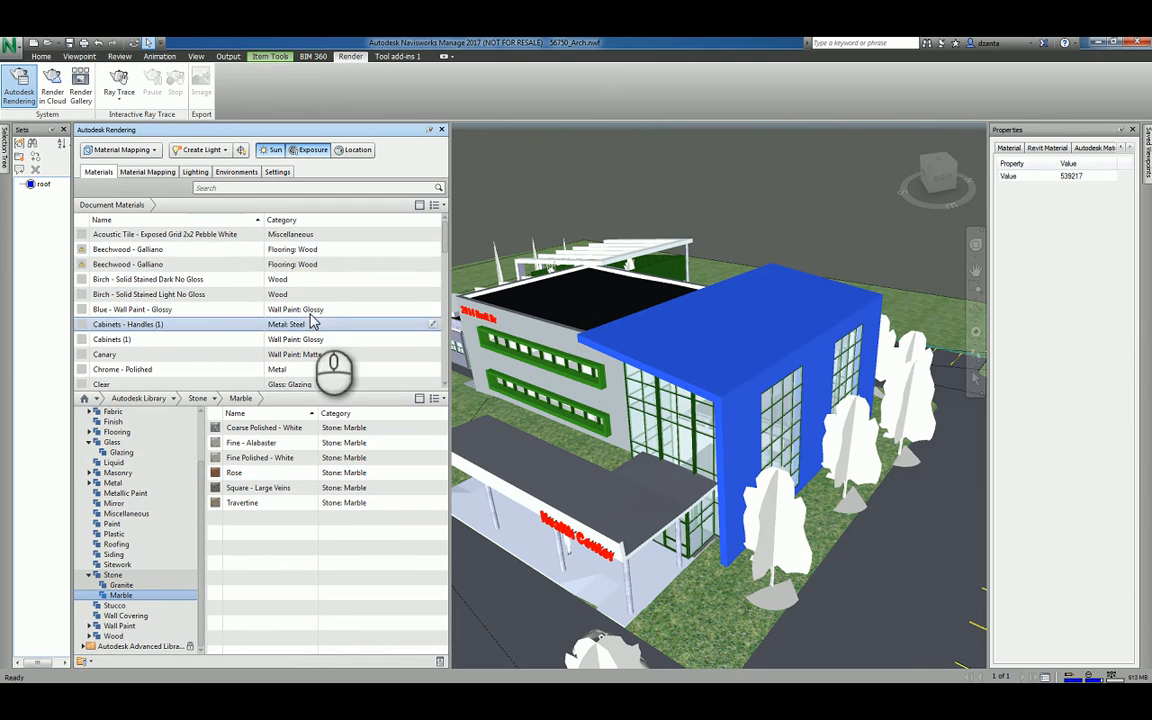
click(127, 339)
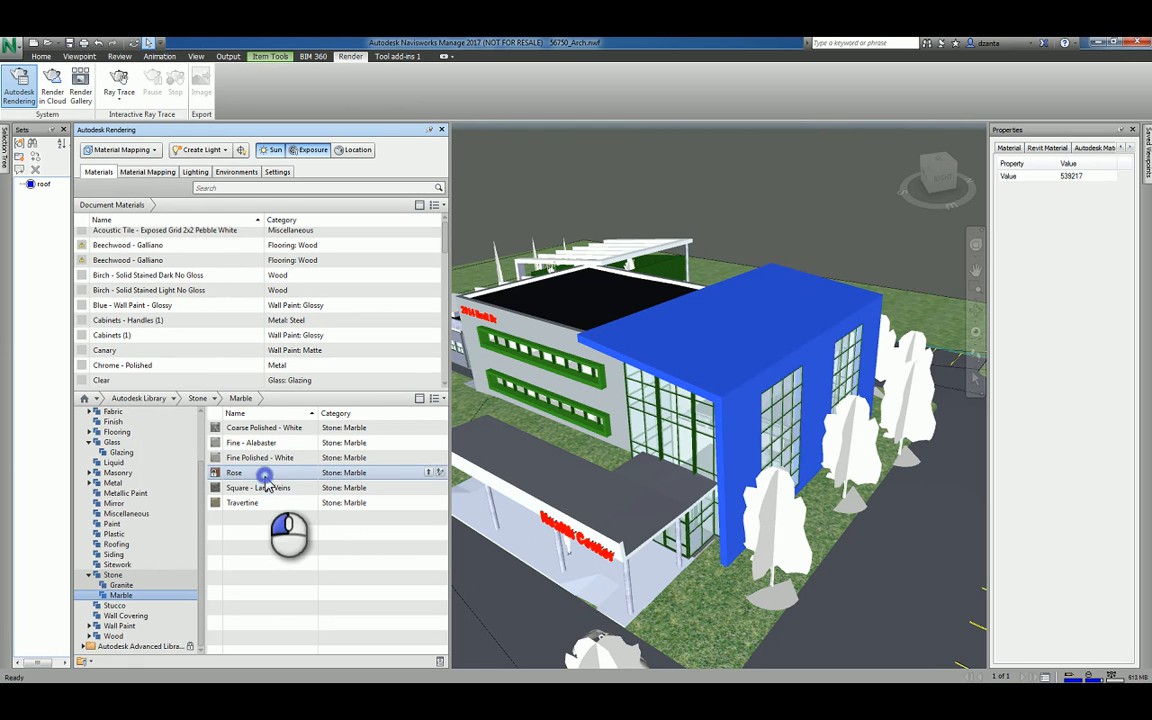
double_click(234, 472)
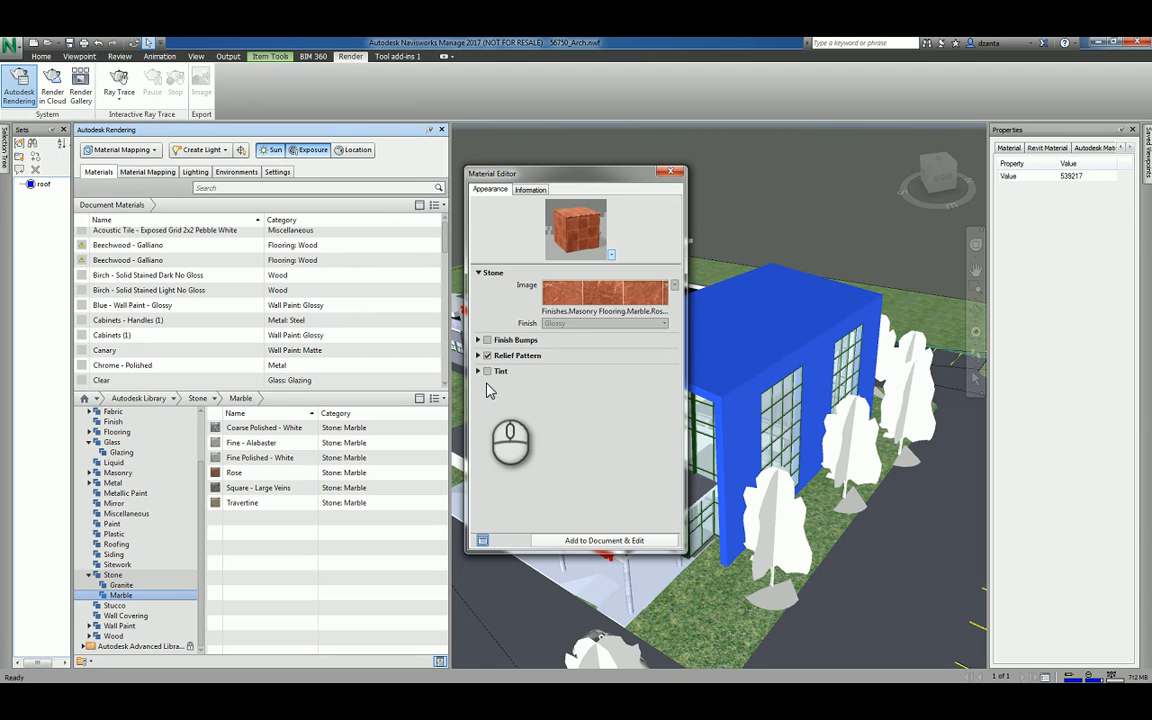
click(479, 355)
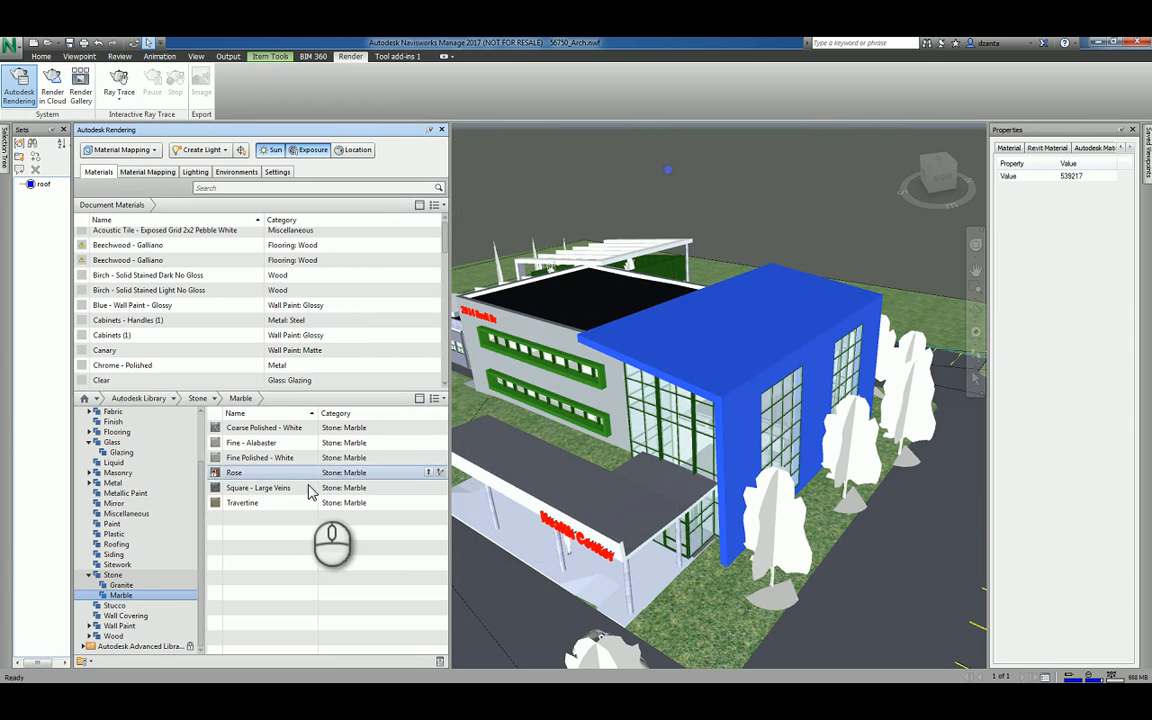
mouse_move(315, 475)
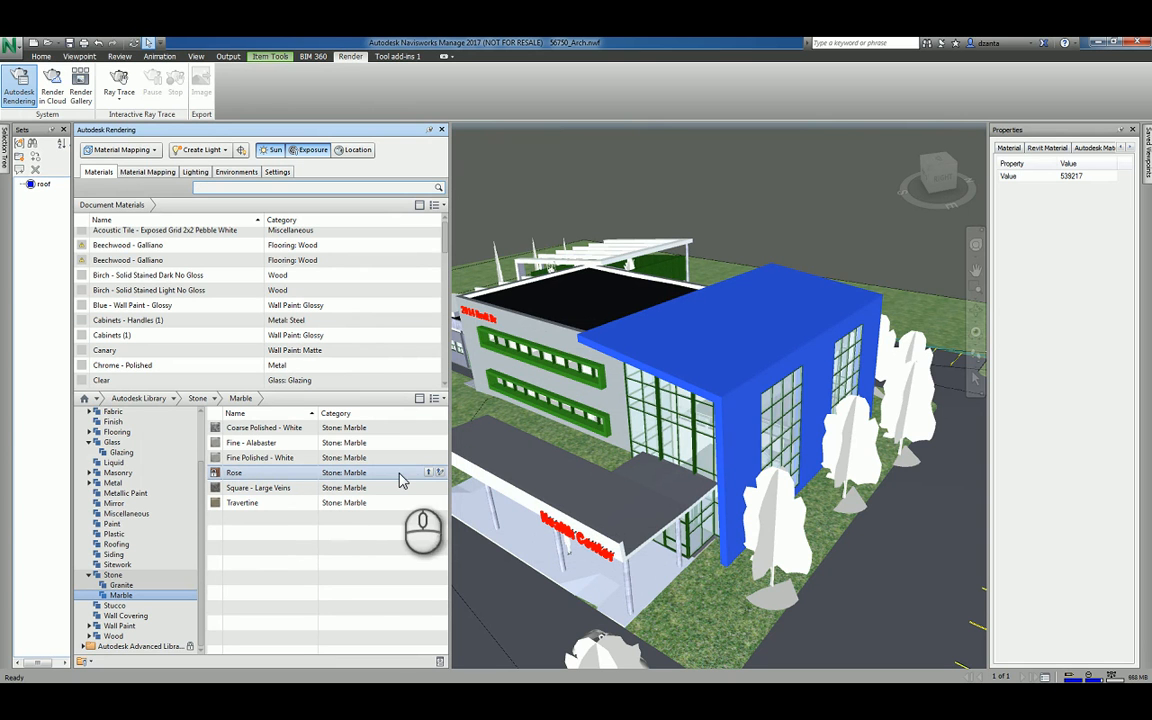
mouse_move(429, 472)
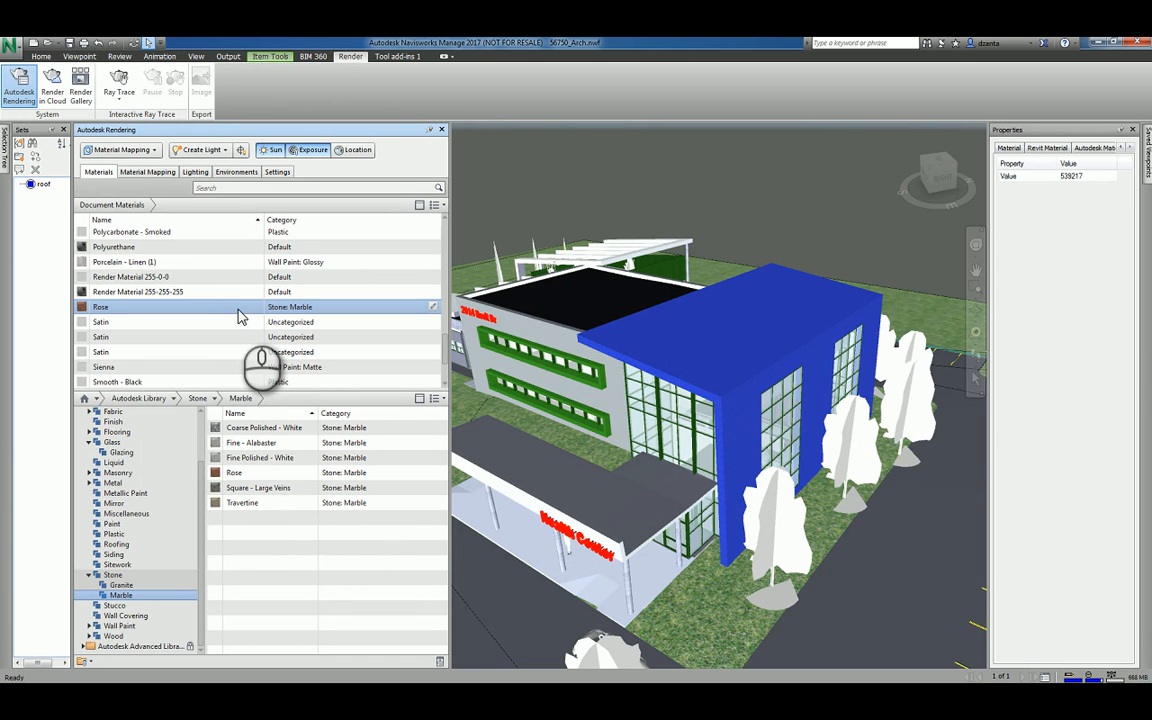
mouse_move(240, 318)
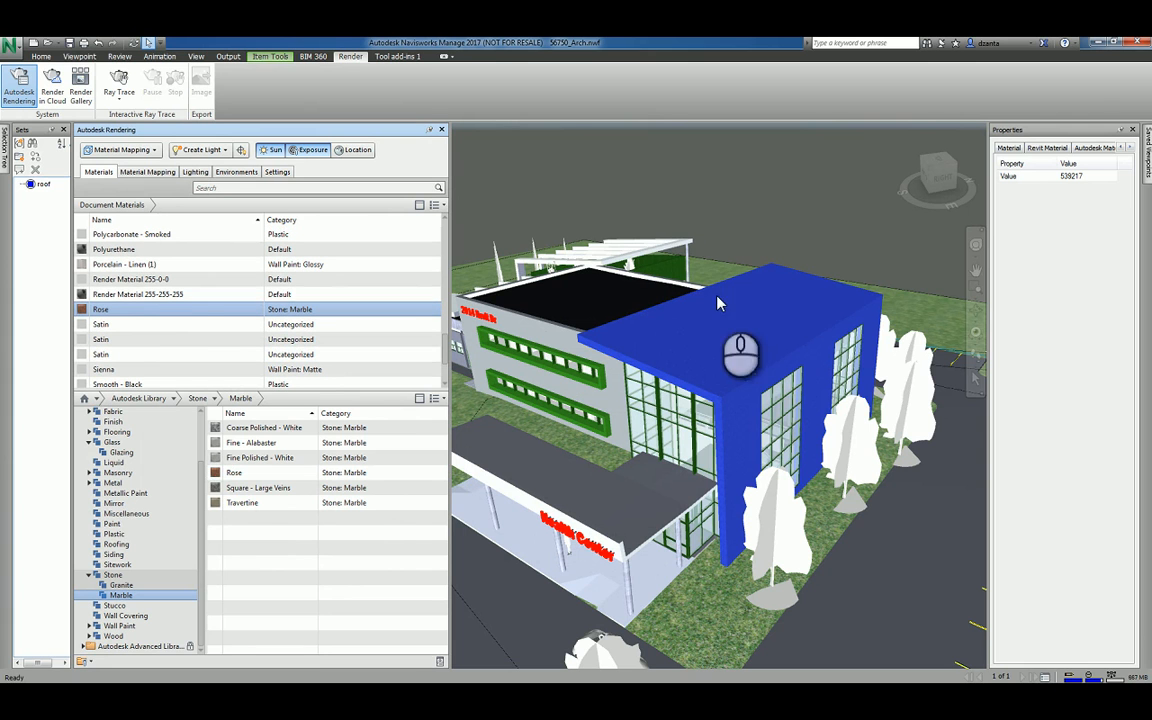
Assign Rose to the selected roof and orbit down to the front canopy
right_click(100, 309)
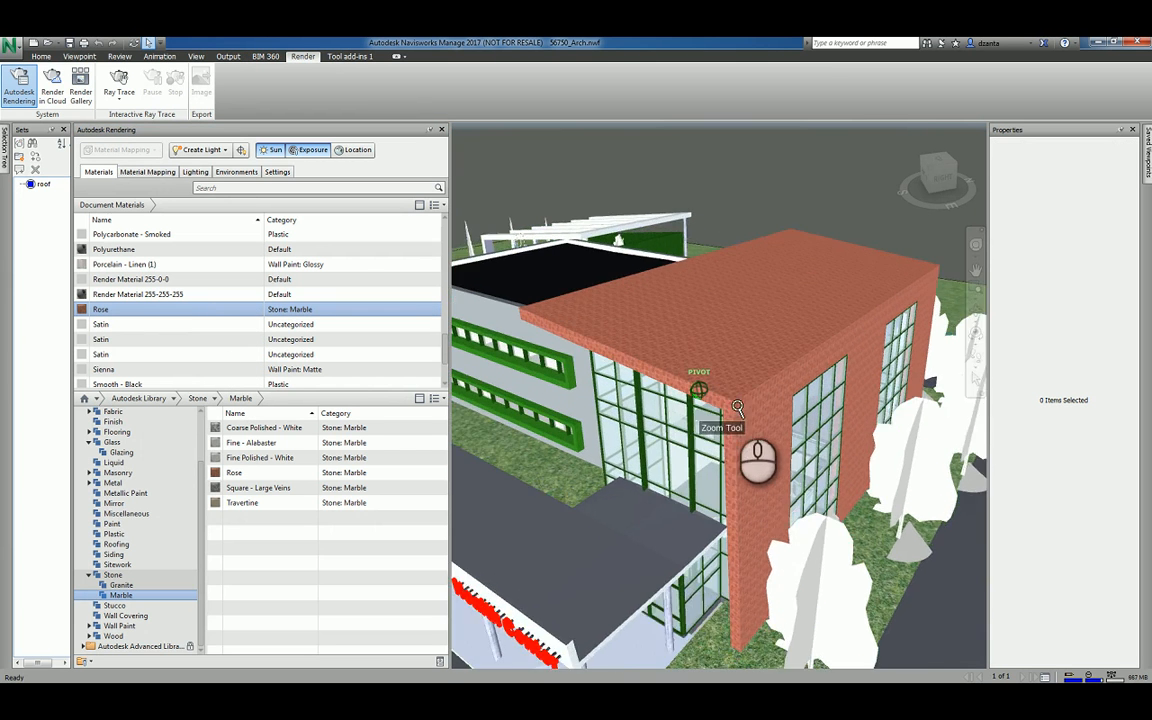
drag(738, 408, 848, 470)
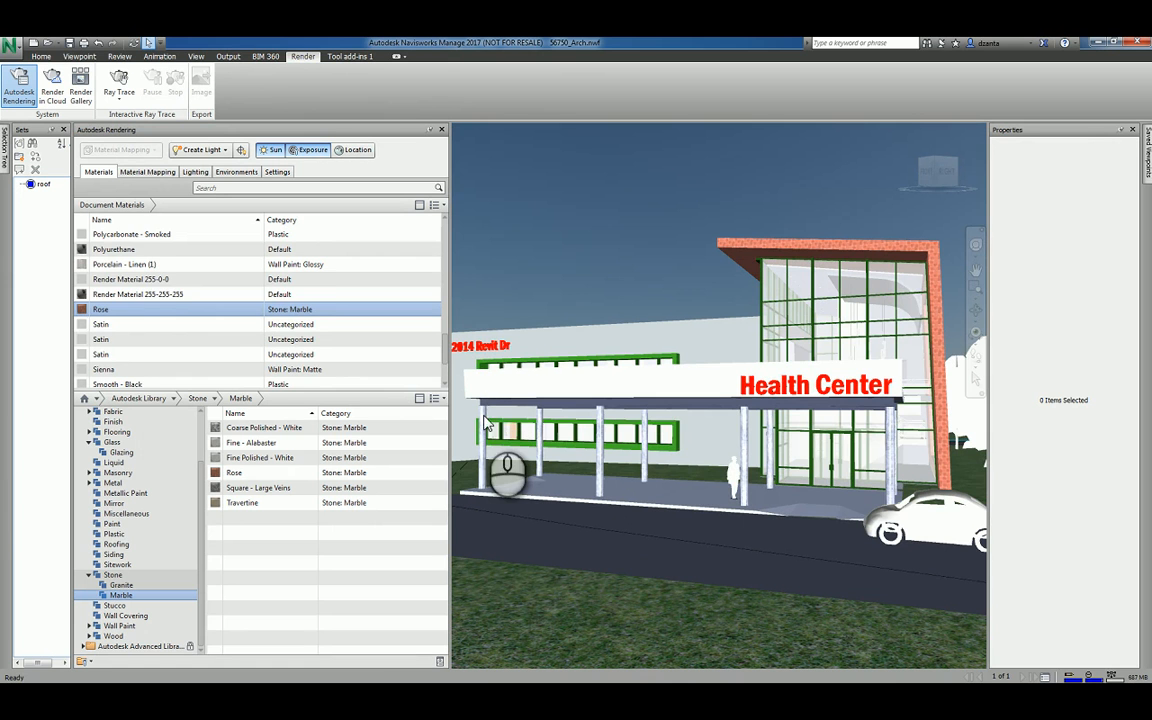
Select the canopy columns and save them as selection set 'columns'
click(505, 415)
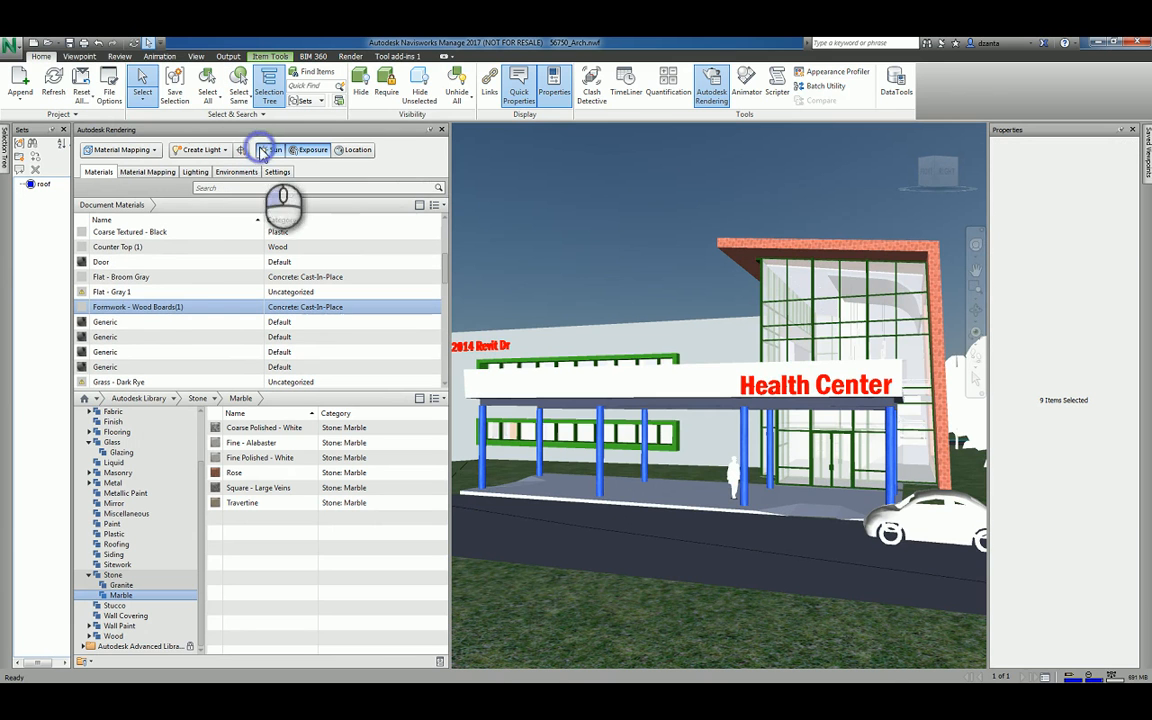
click(47, 211)
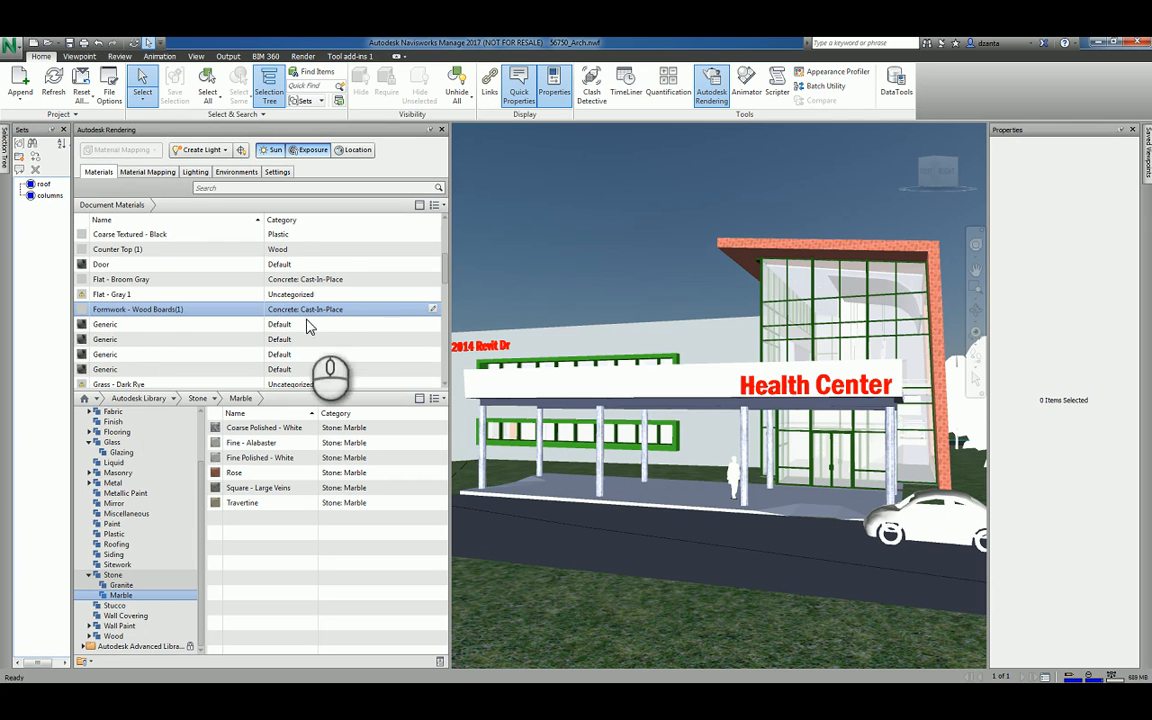
click(112, 575)
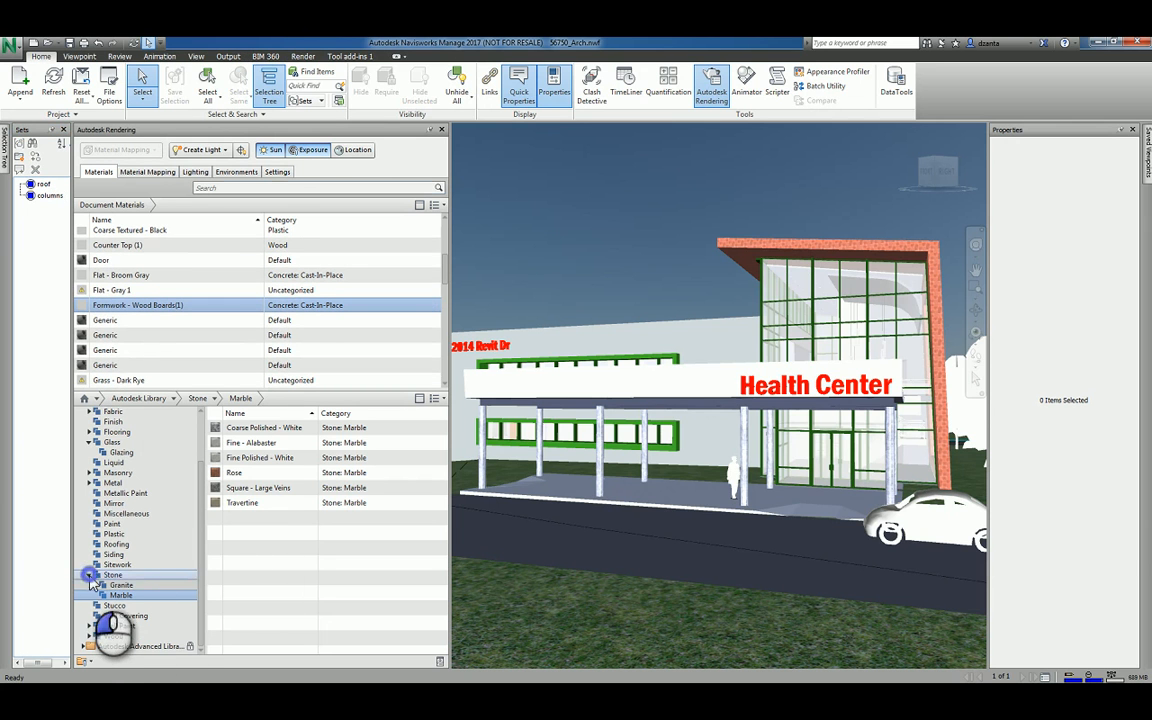
Collapse Stone and check the Honed steel material's right-click options
click(89, 595)
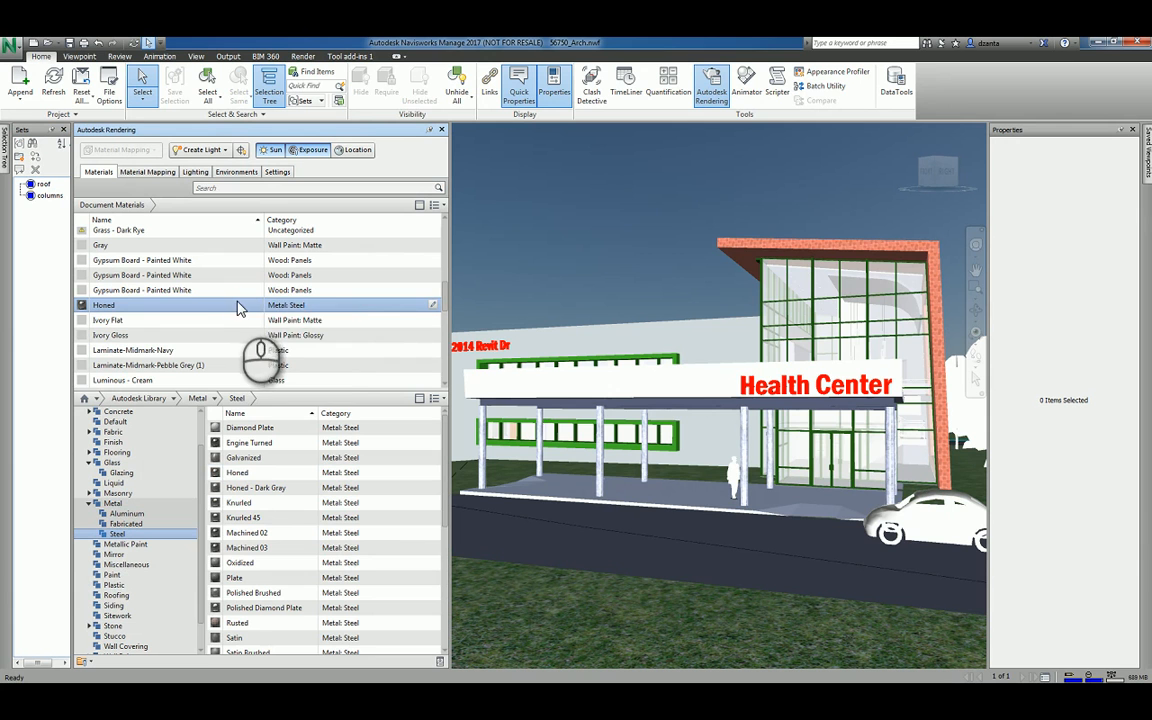
right_click(240, 305)
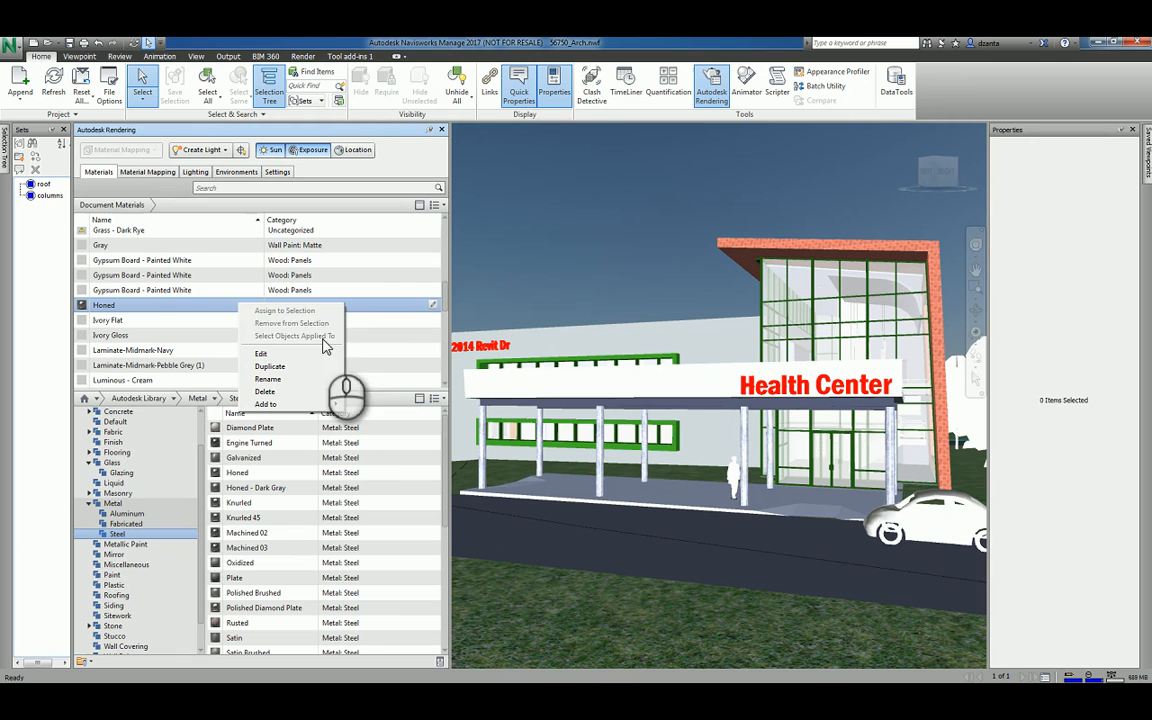
mouse_move(290, 310)
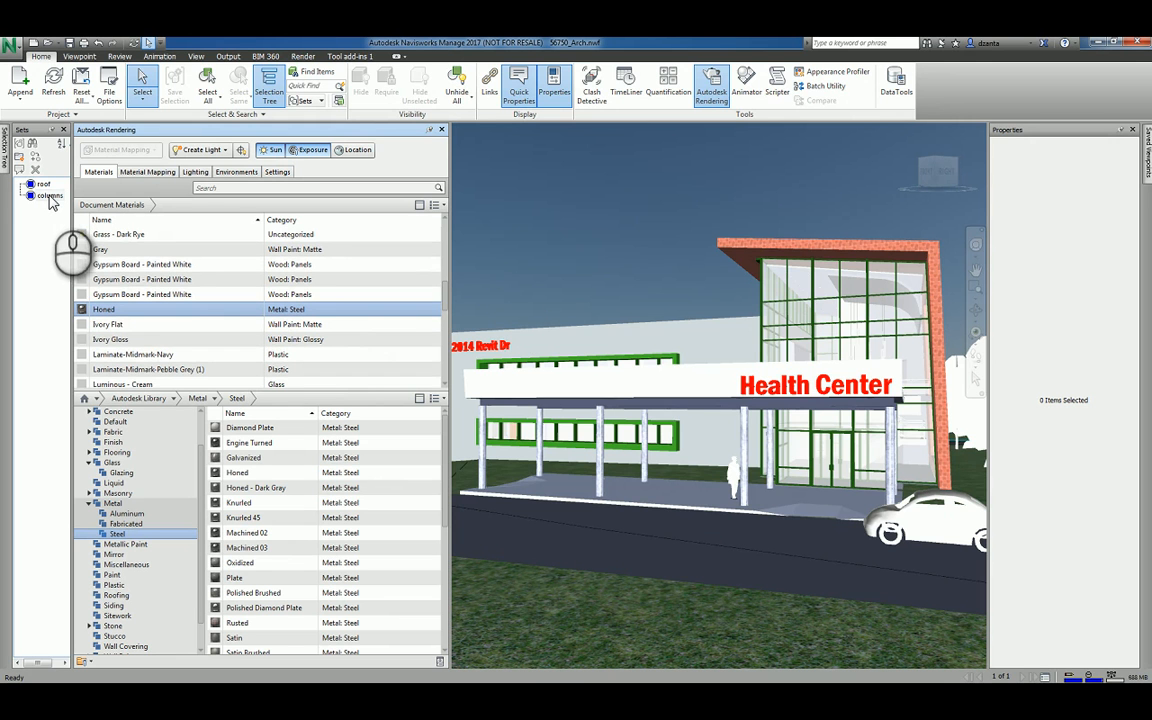
Select the saved 'columns' set and scroll the panel
click(50, 195)
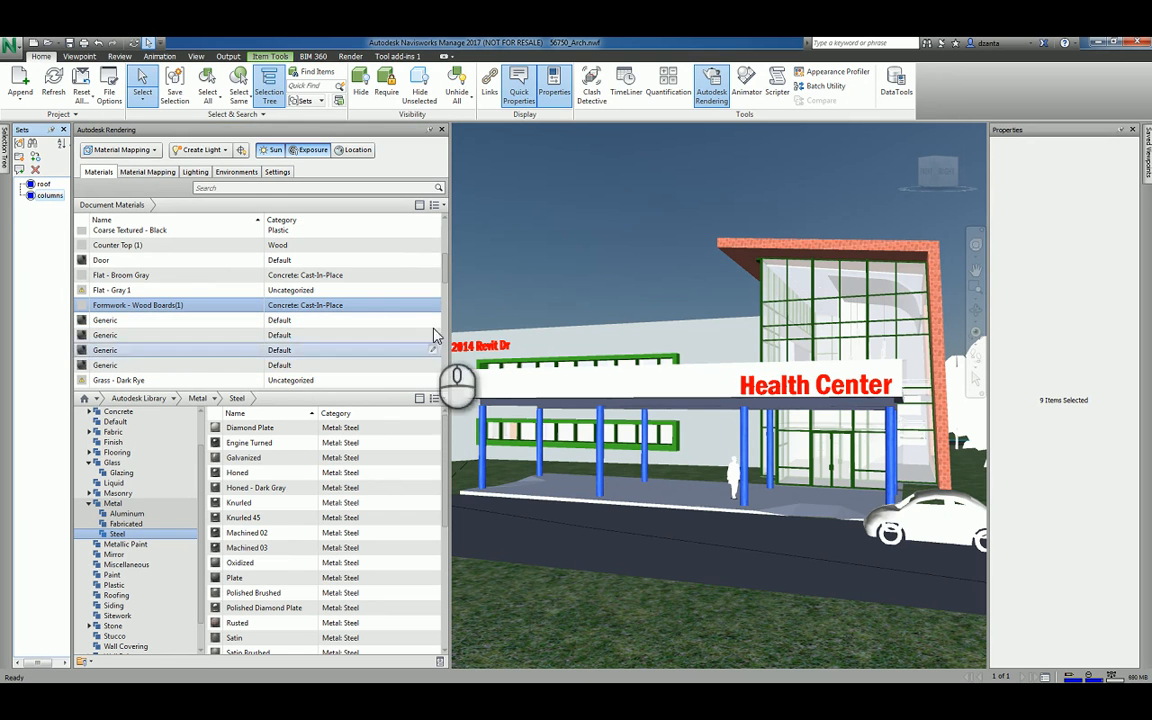
scroll(down, 3)
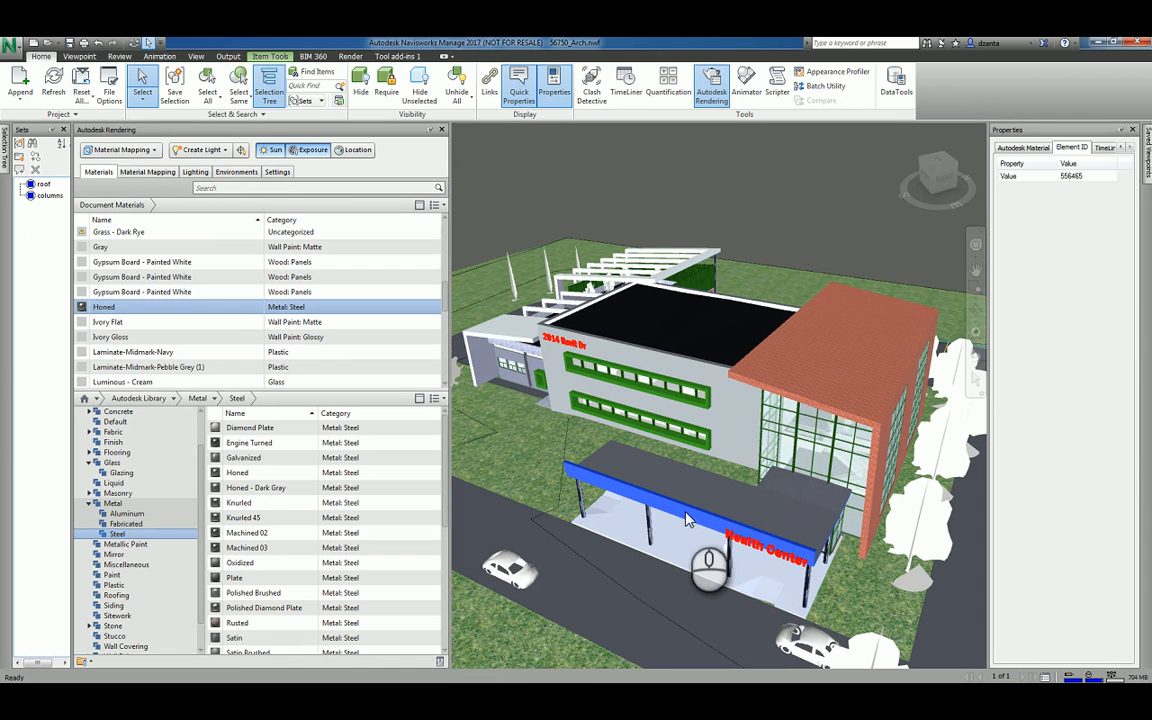
mouse_move(520, 348)
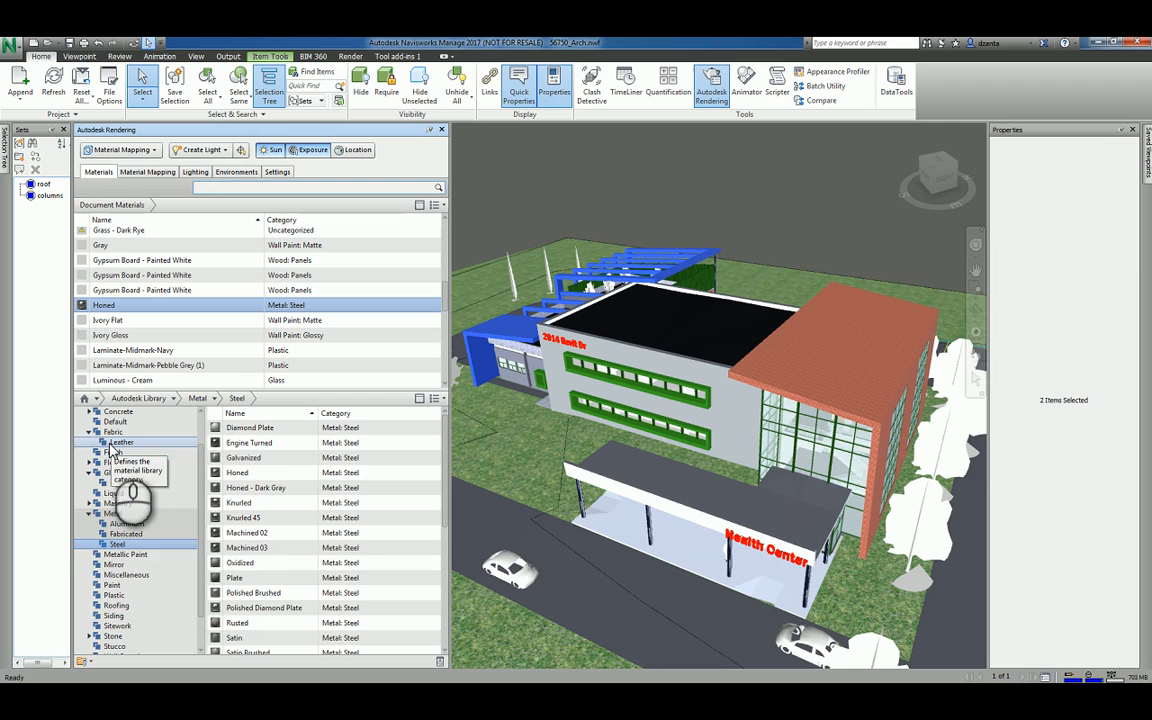
Open Fabric > Leather and add Pebbled - Mauve to Document Materials
click(121, 442)
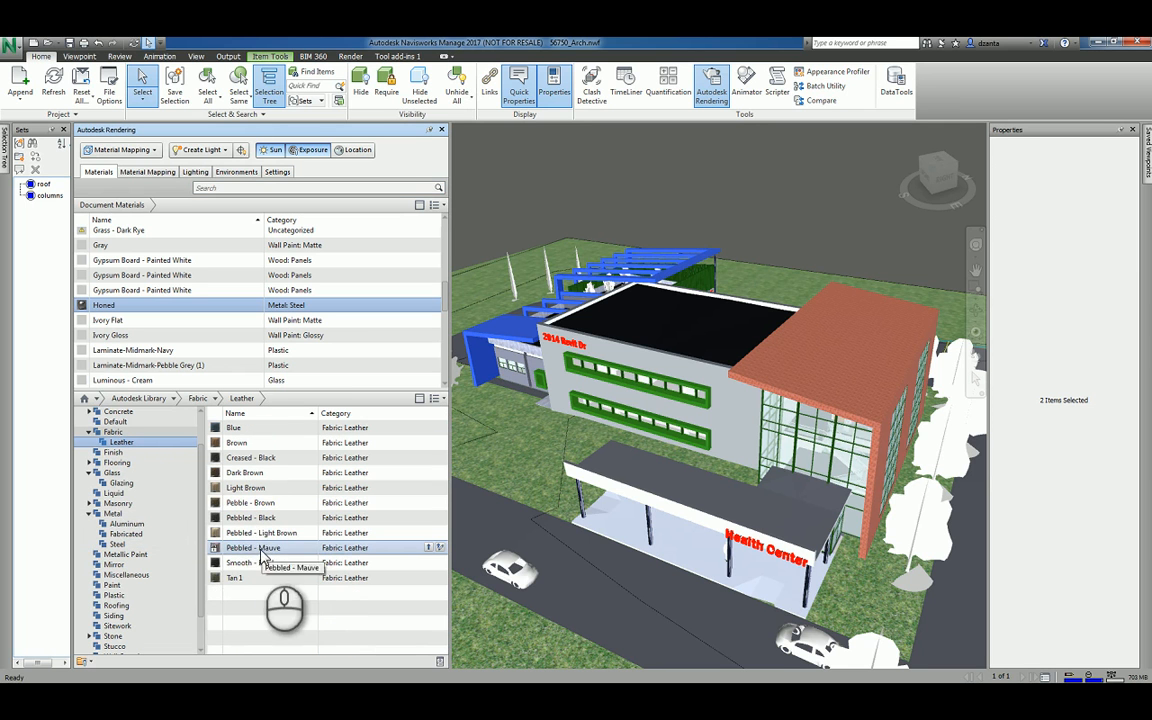
click(430, 548)
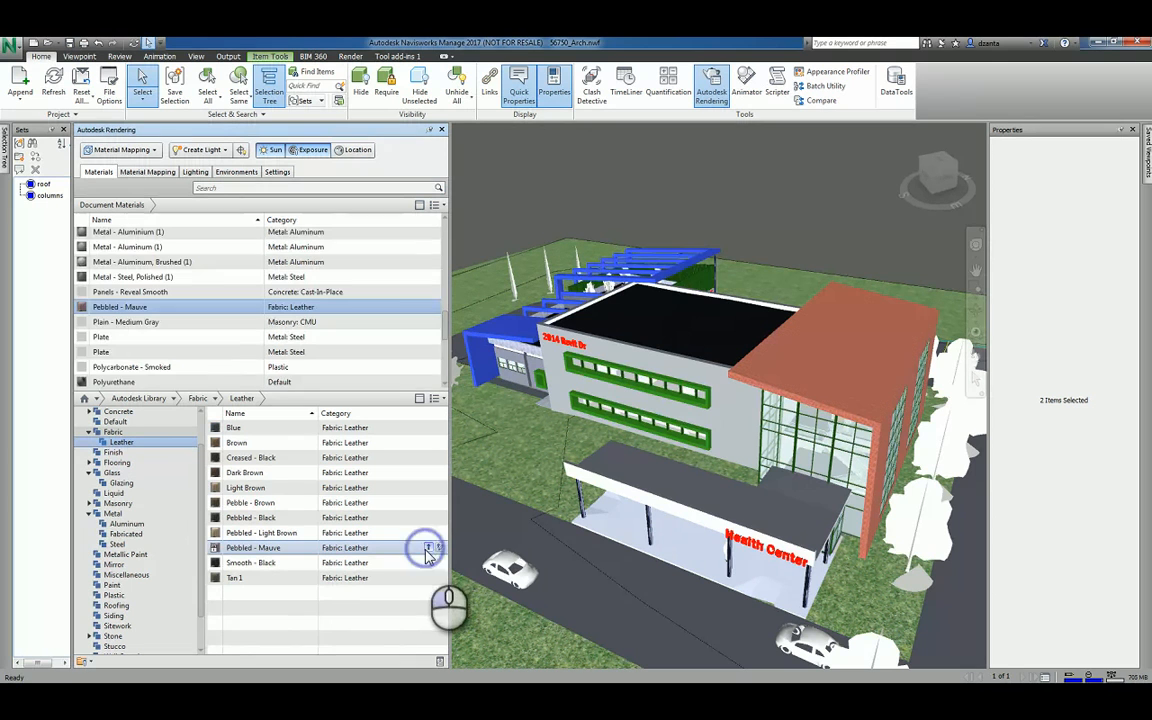